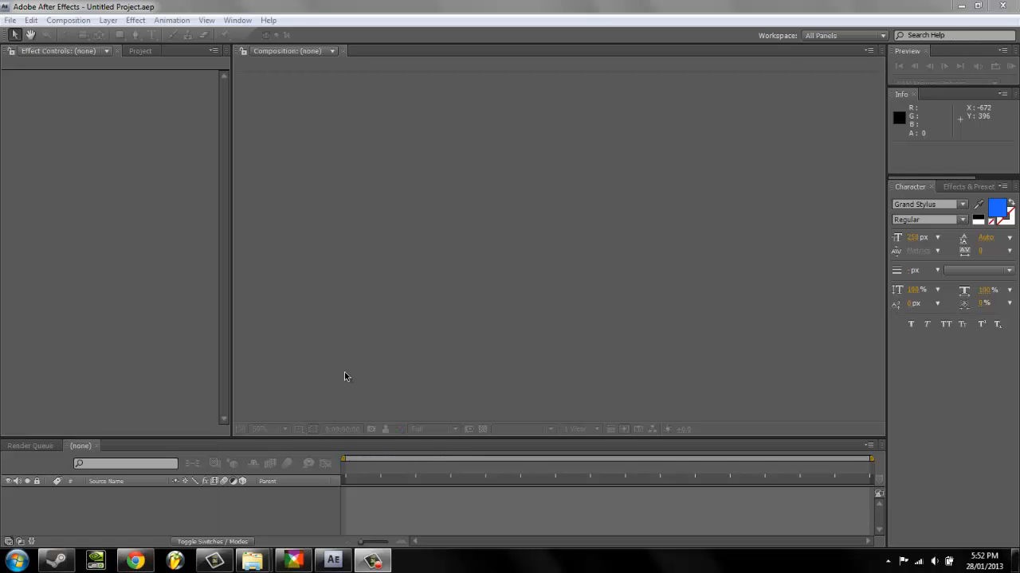
mouse_move(345, 376)
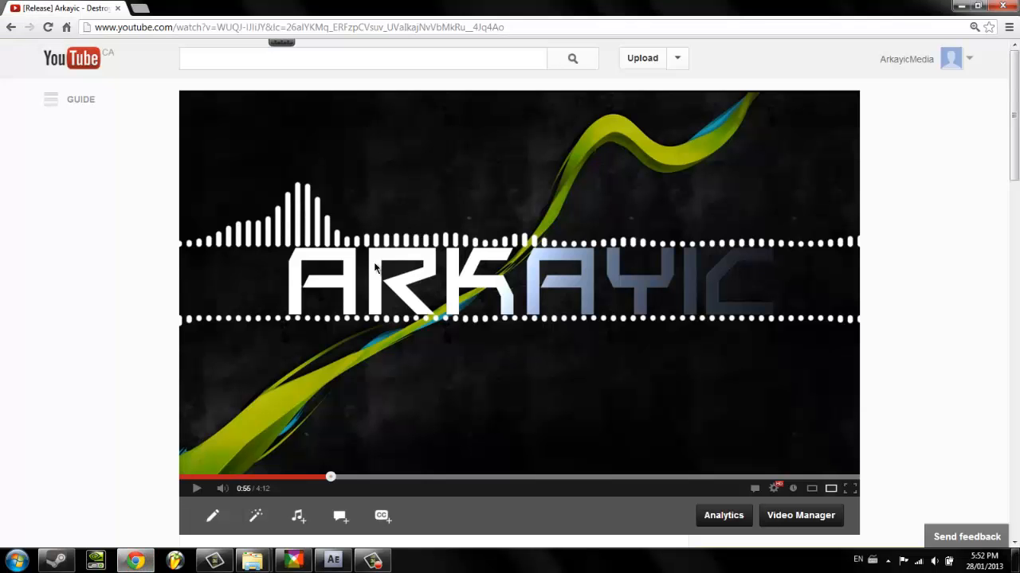
Return to the empty project and reopen the File menu to reach the Import submenu.
scroll(down, 3)
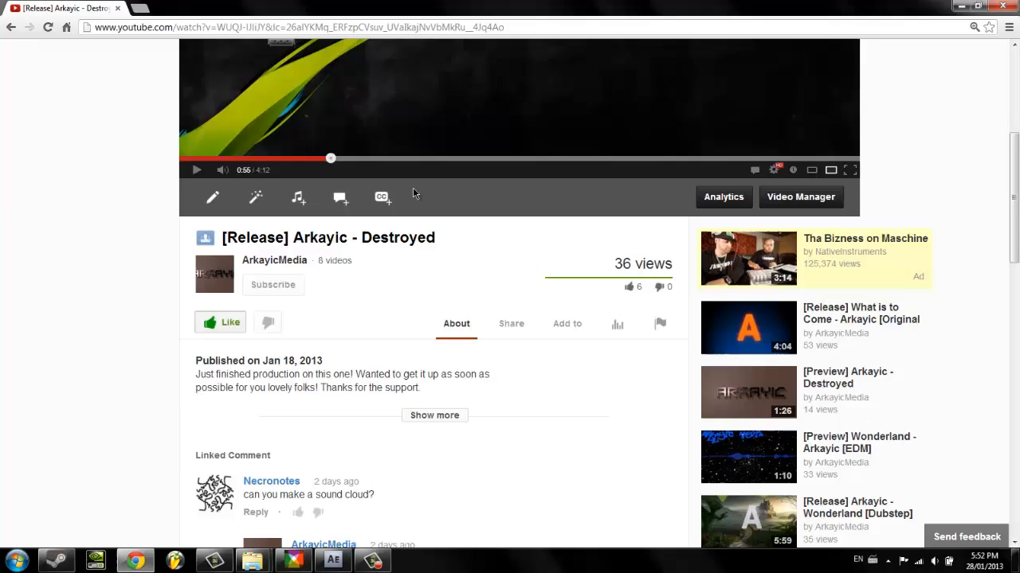
click(332, 560)
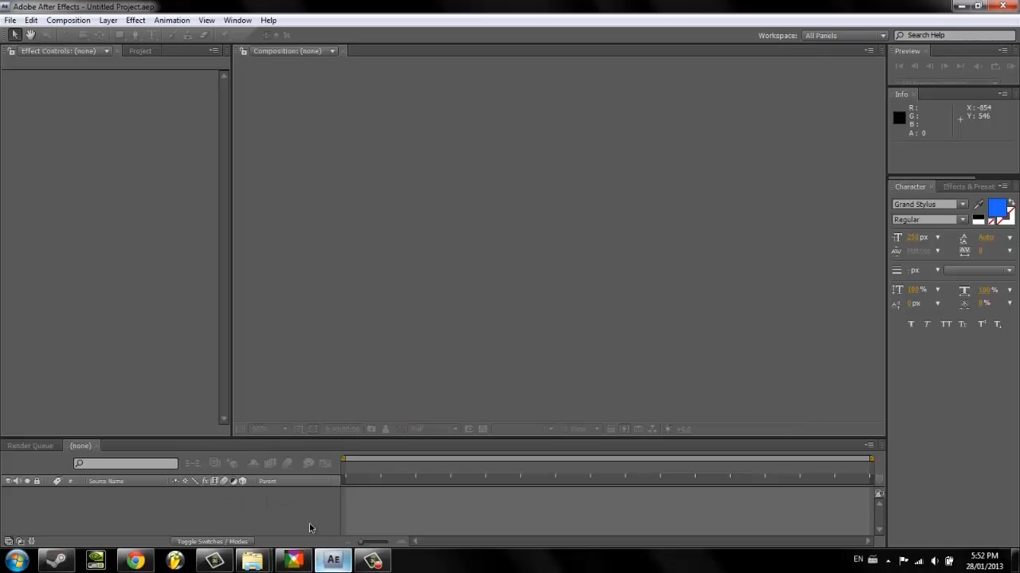
mouse_move(100, 66)
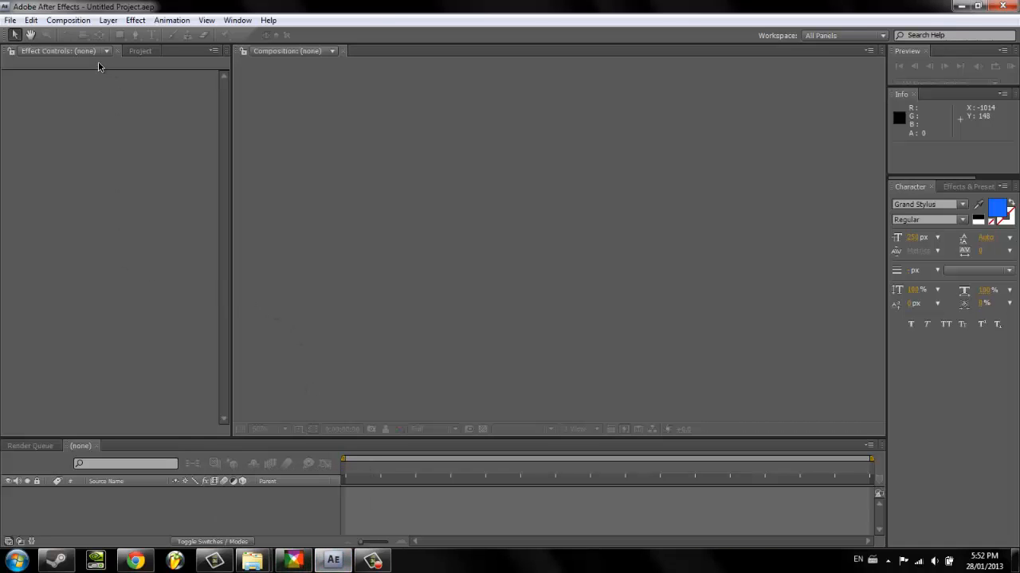
mouse_move(373, 34)
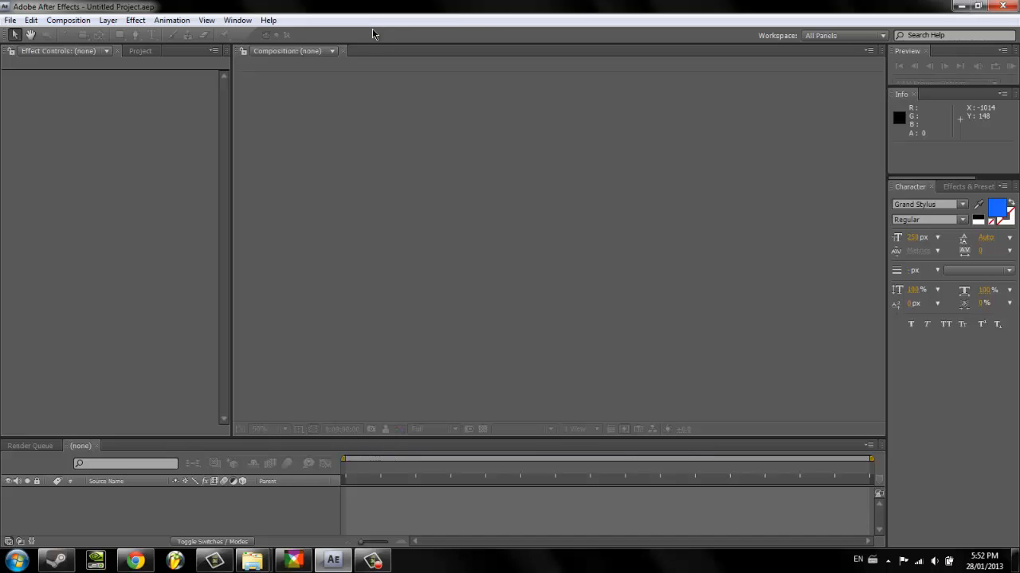
click(10, 20)
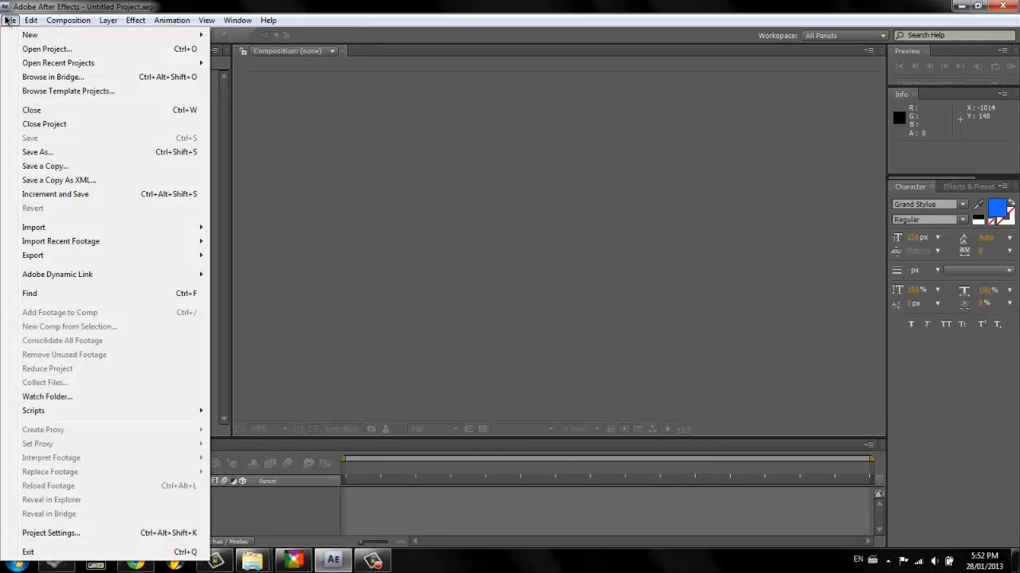
click(234, 349)
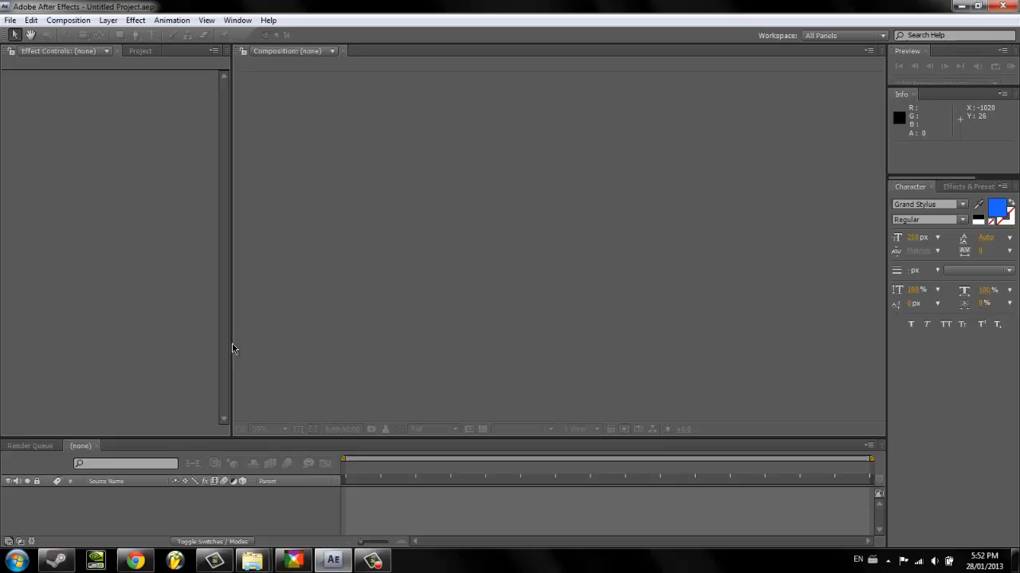
mouse_move(108, 160)
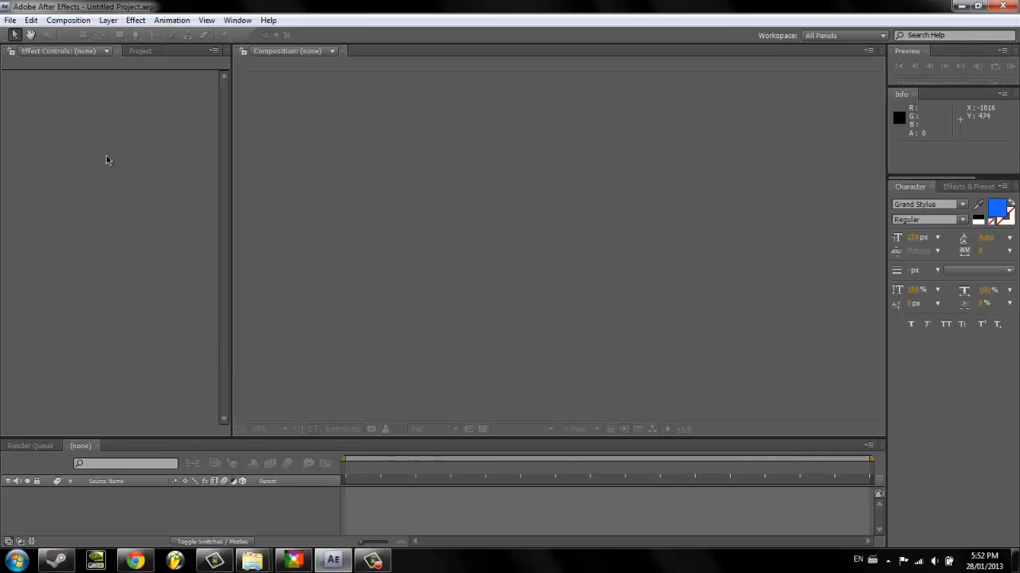
mouse_move(7, 90)
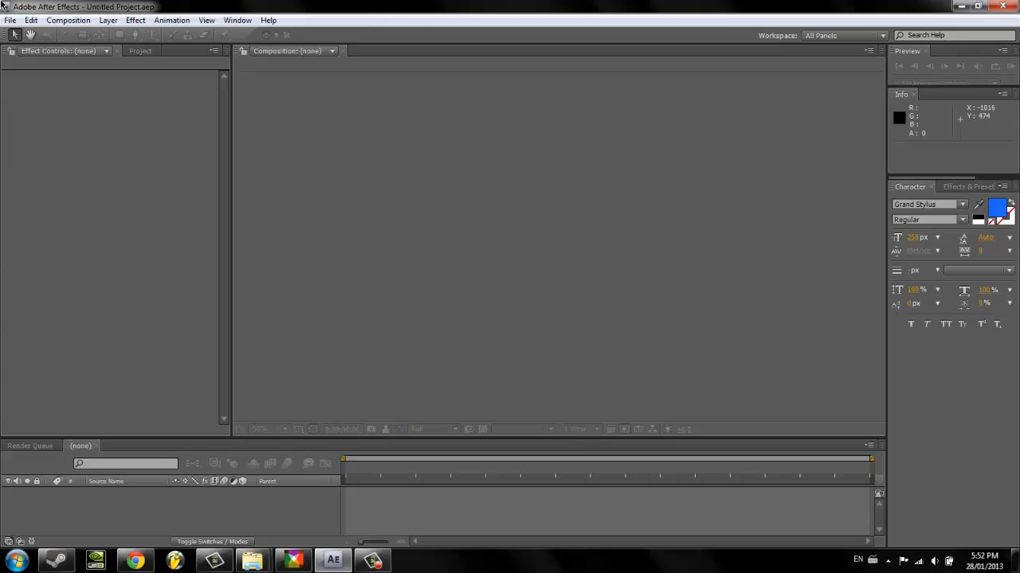
click(10, 20)
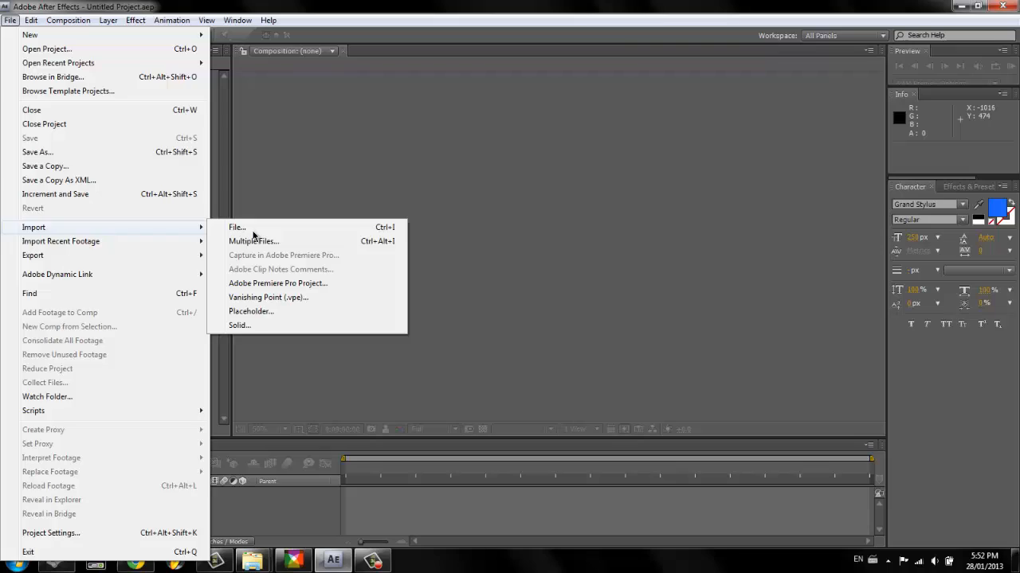
Import the 'Dat ECLIPSE arkayic.jpg' image from My Pictures.
click(237, 227)
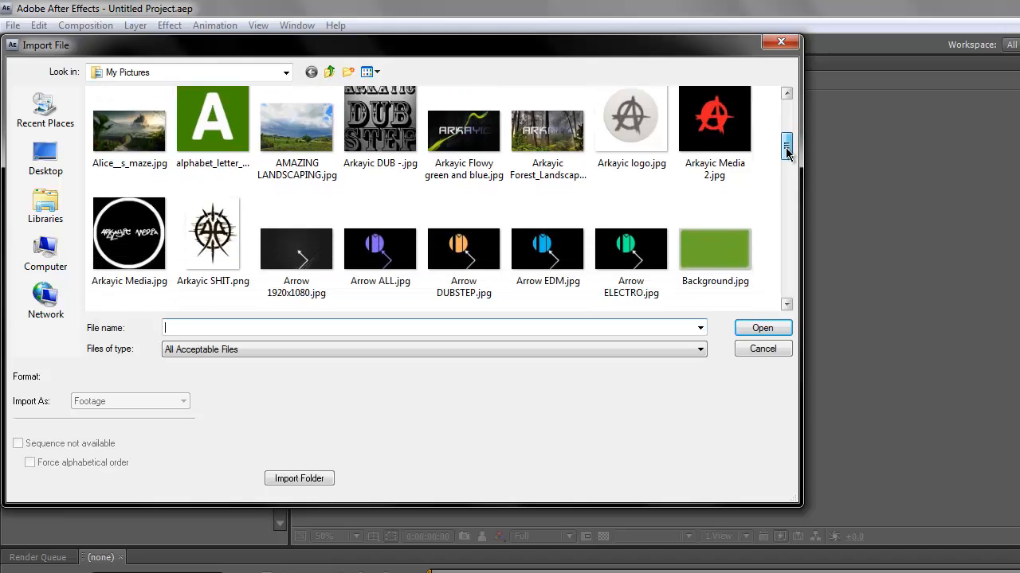
scroll(down, 3)
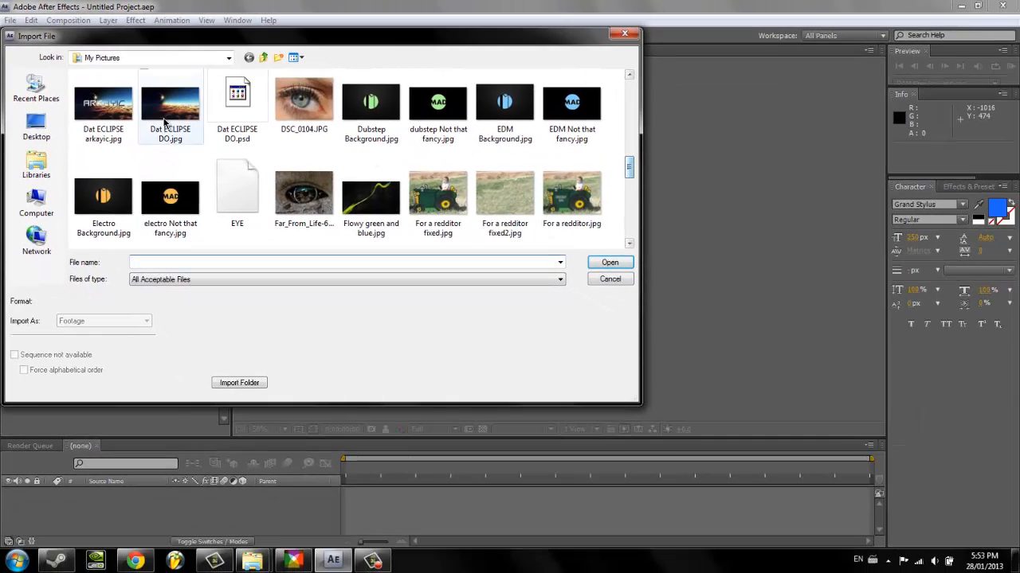
double_click(102, 103)
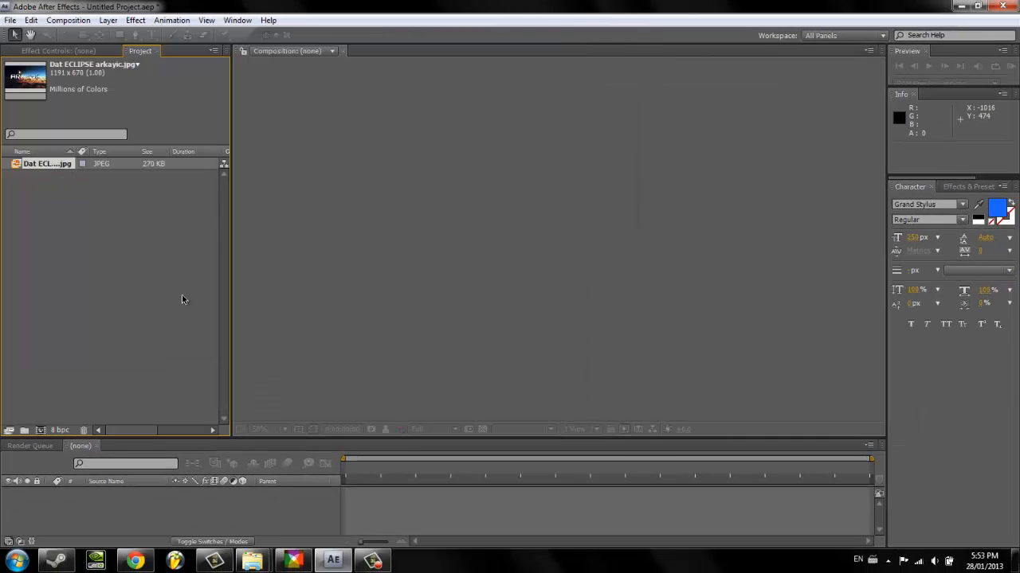
Import the Trap Preview WAV file from the Desktop user folder's Song directory.
click(10, 20)
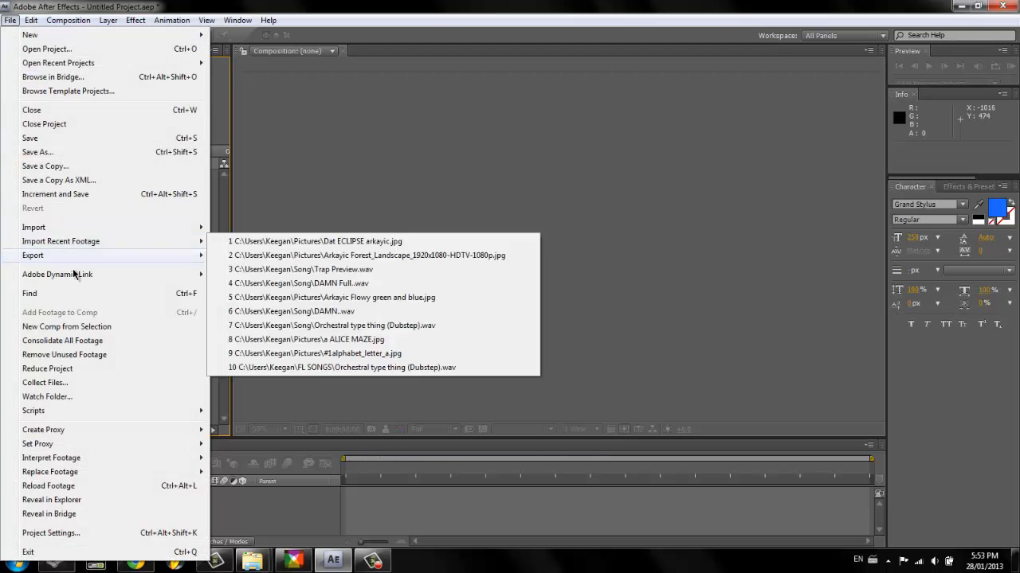
click(40, 227)
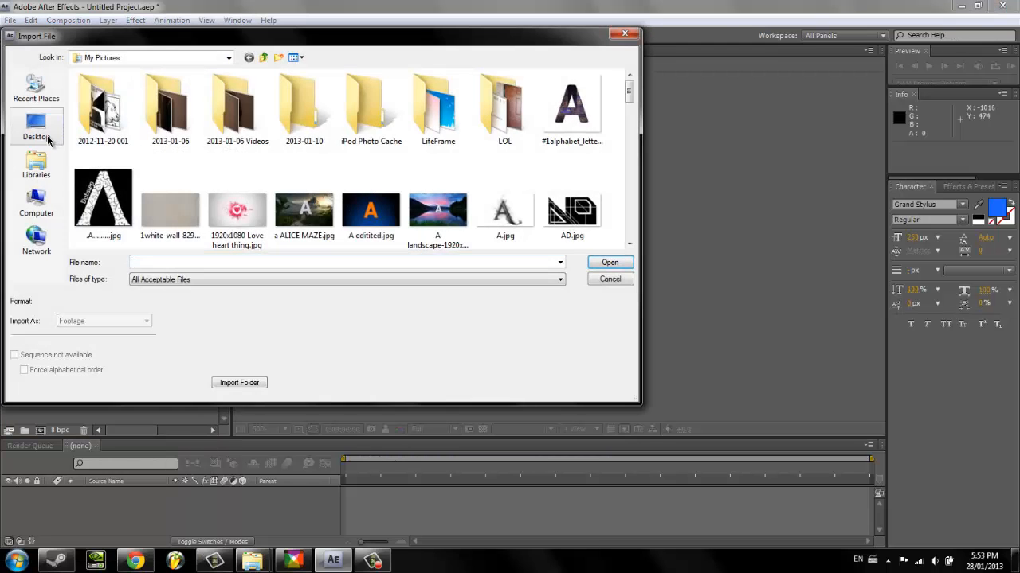
click(36, 128)
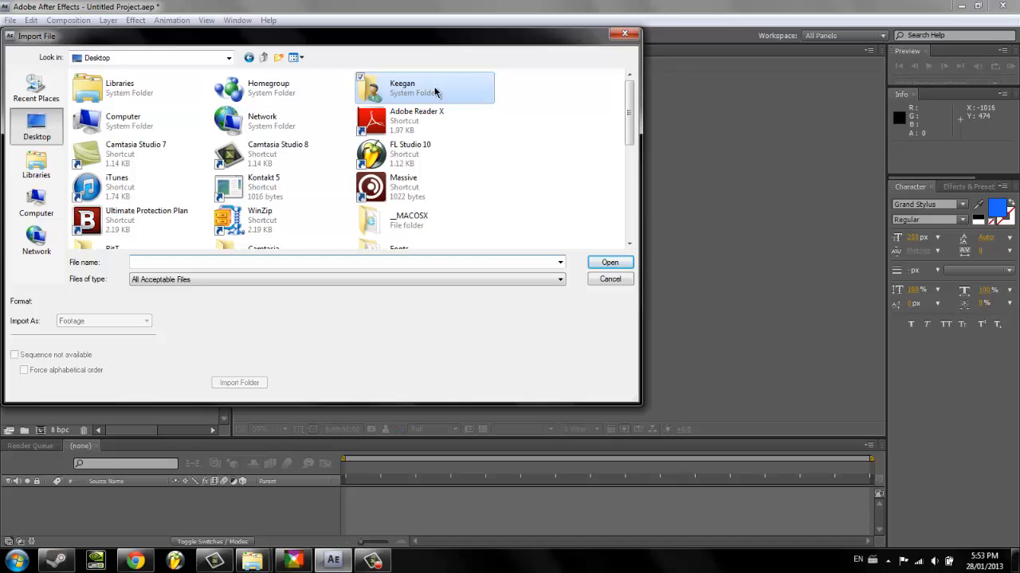
double_click(402, 88)
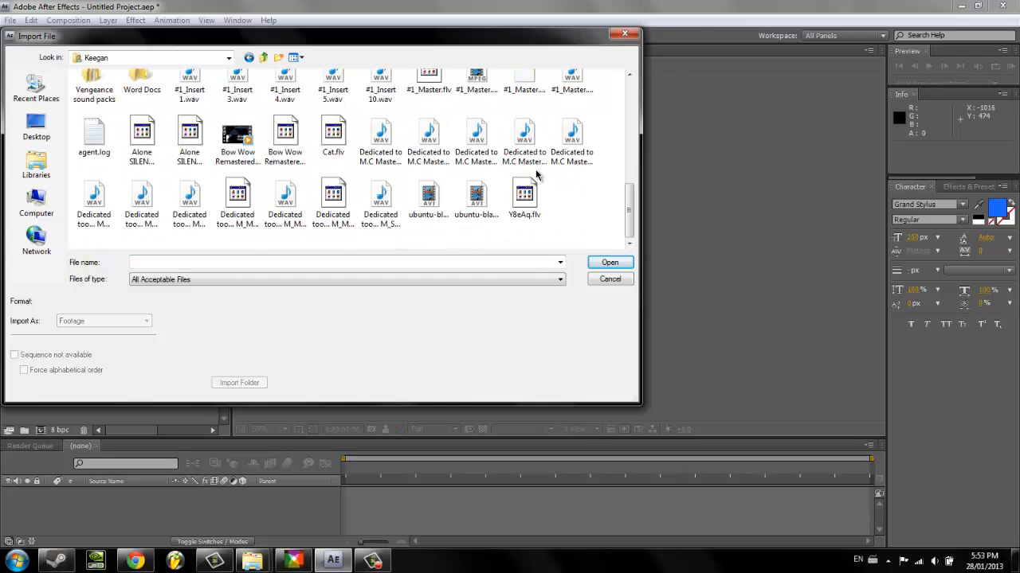
scroll(up, 3)
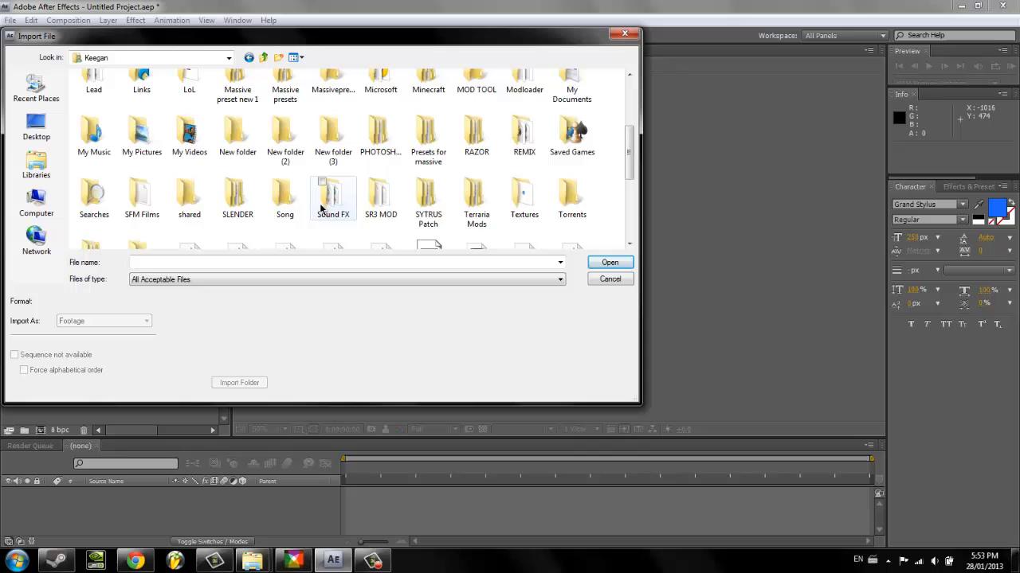
double_click(284, 195)
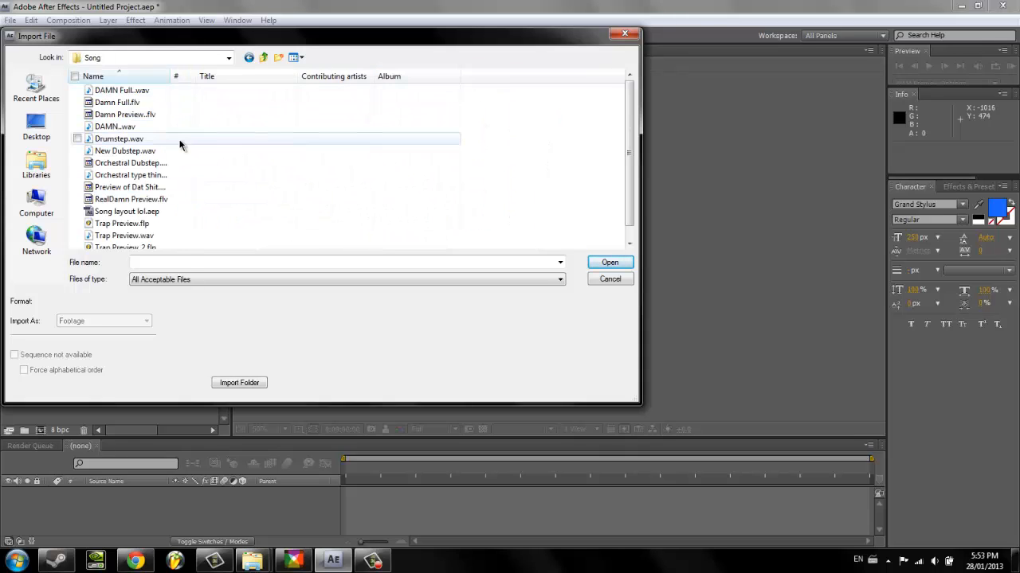
scroll(down, 3)
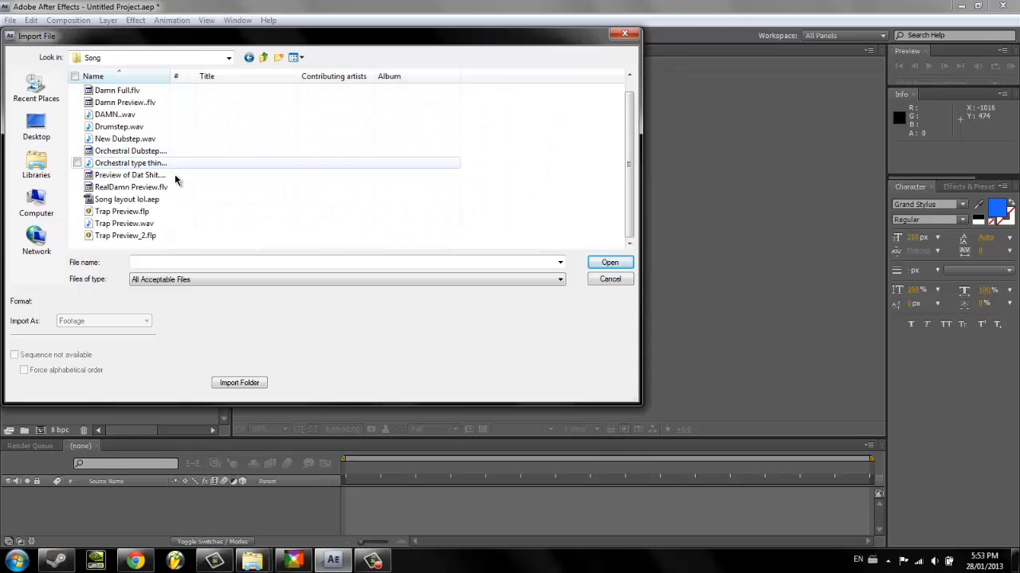
click(609, 262)
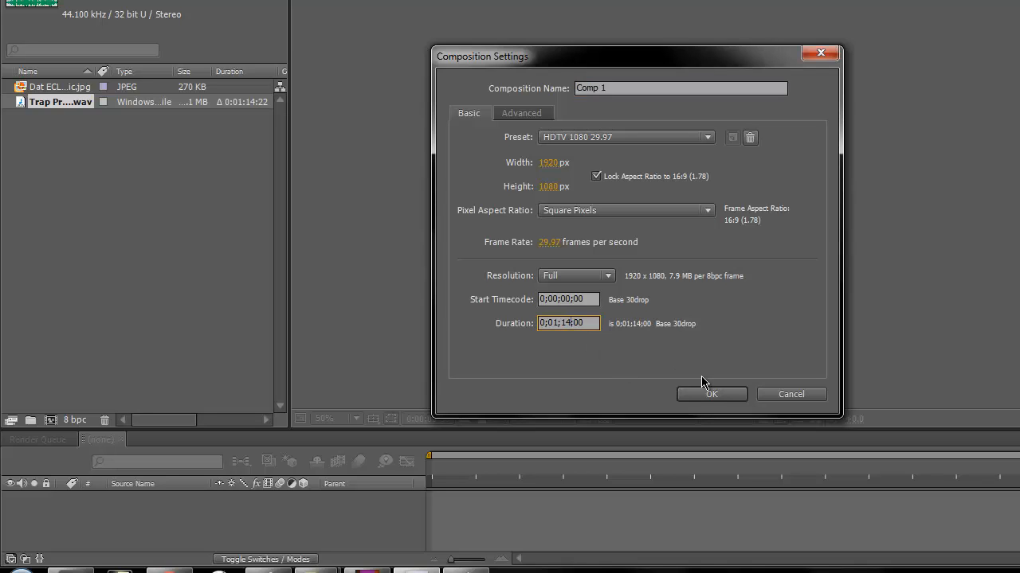
Confirm Comp 1 as HDTV 1080 29.97 with a 0;01;14;00 duration.
click(711, 394)
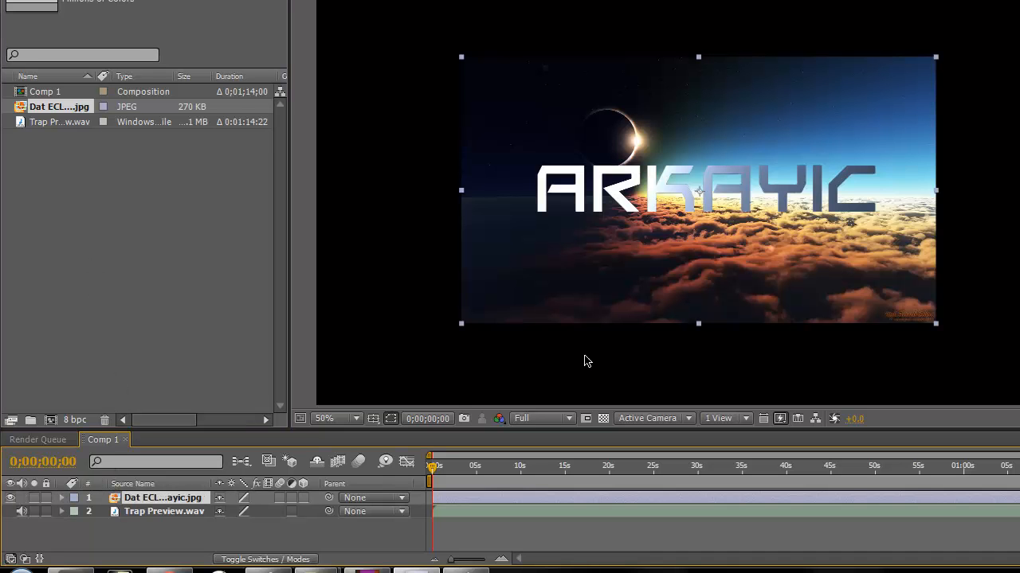
mouse_move(465, 329)
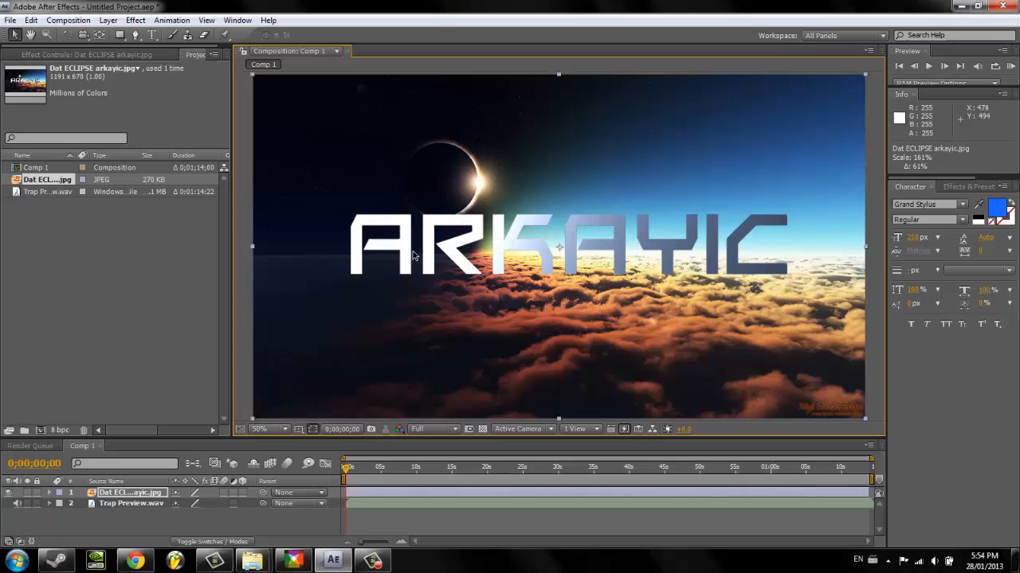
mouse_move(880, 373)
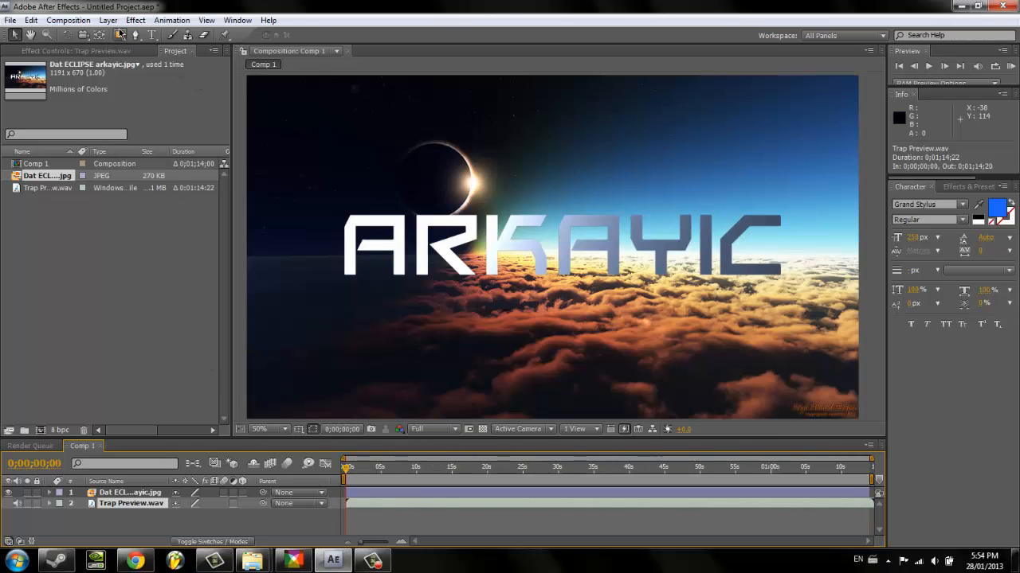
Create a full-frame cyan solid layer named 'Visualizer'.
click(108, 20)
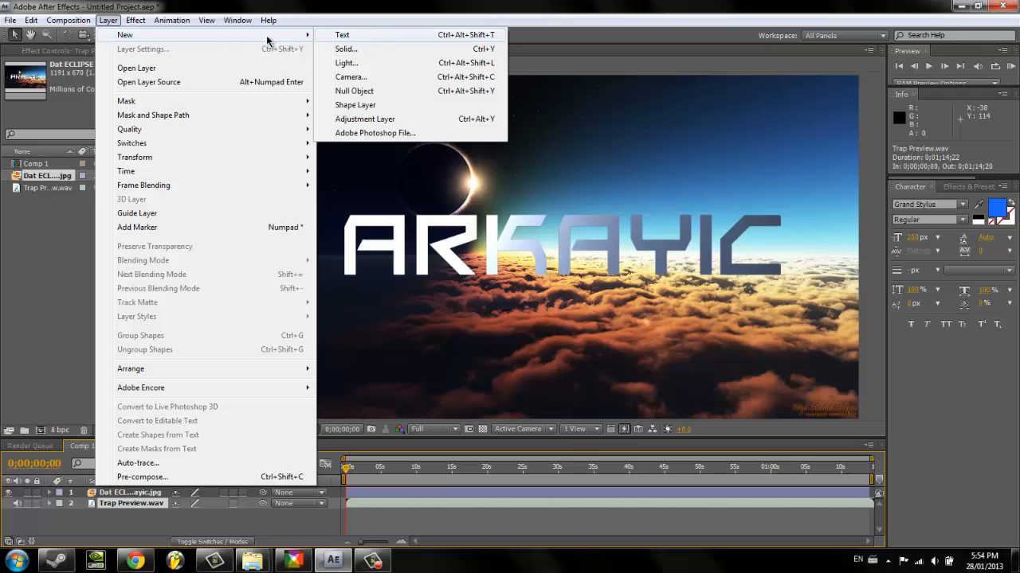
mouse_move(125, 35)
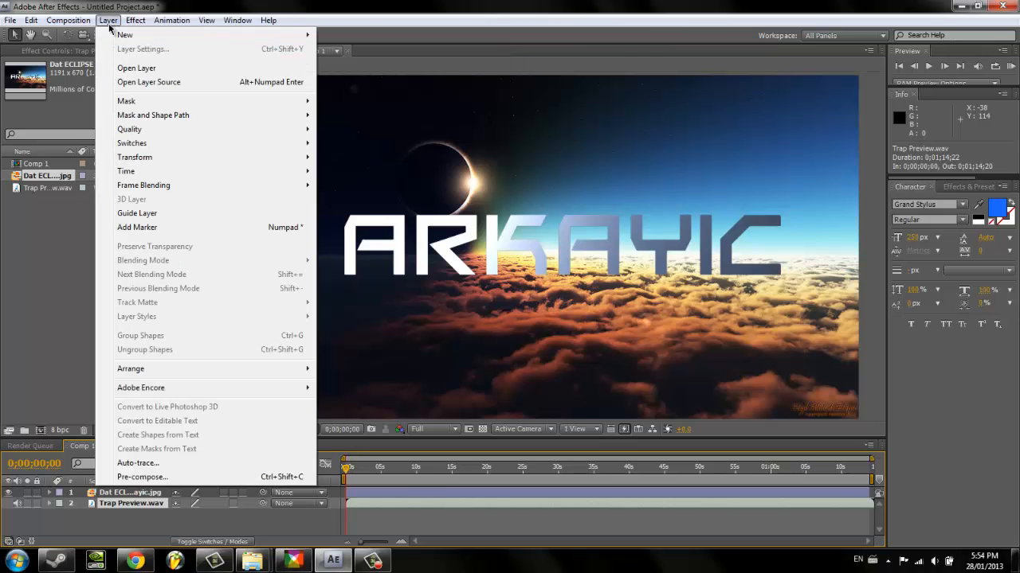
click(124, 34)
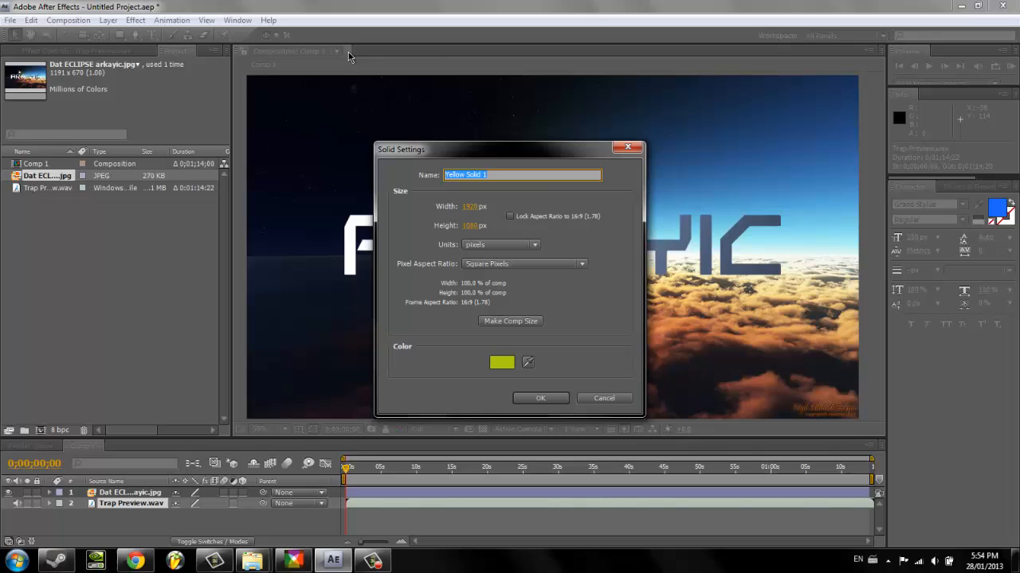
mouse_move(632, 174)
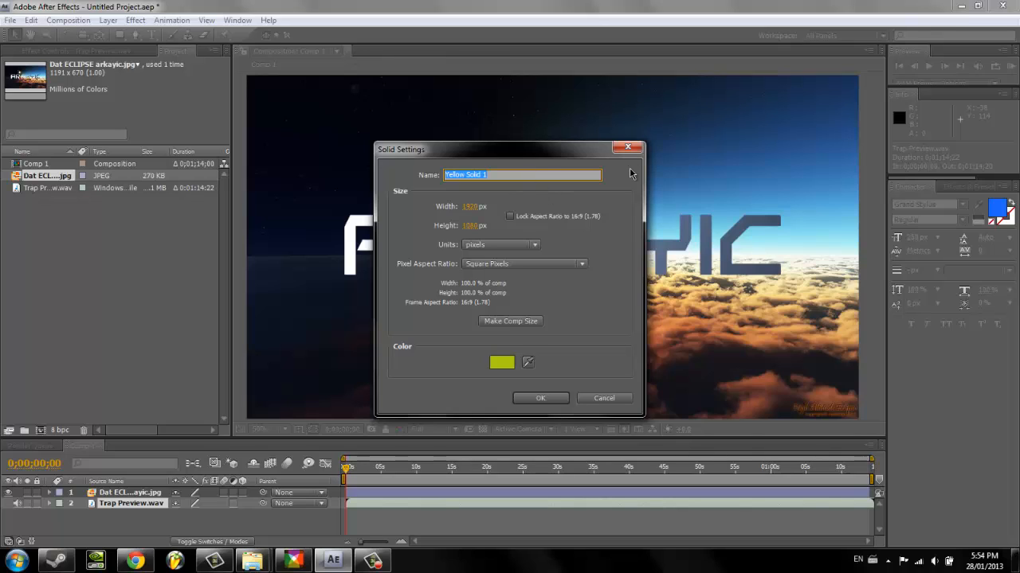
text(Visual)
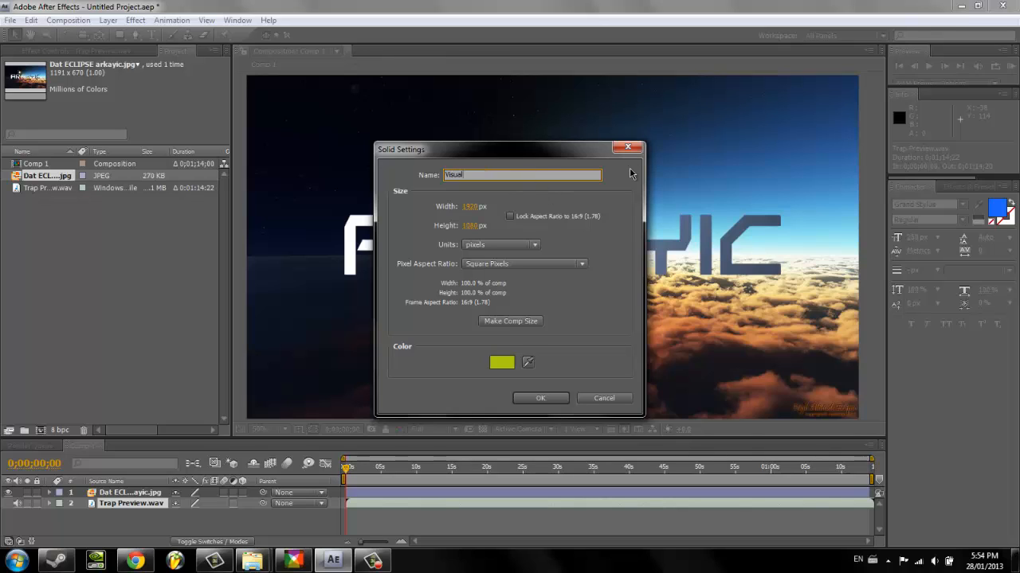
text(izer)
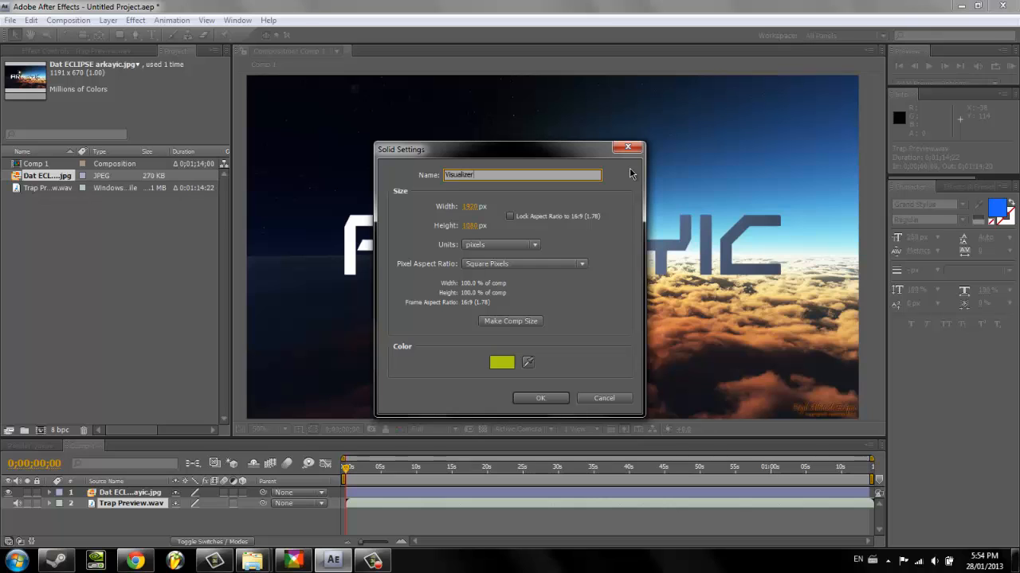
click(502, 362)
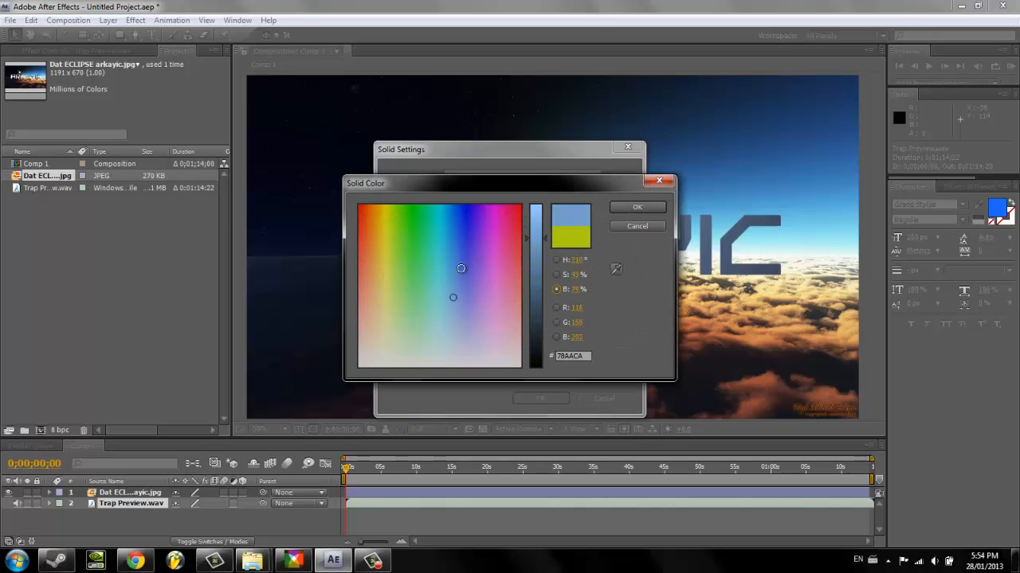
click(637, 207)
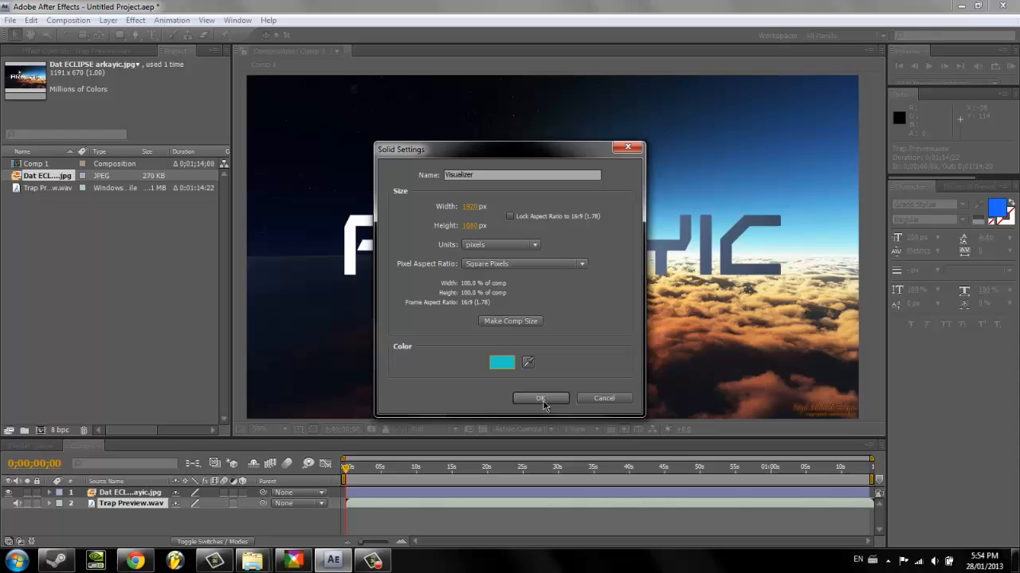
click(541, 399)
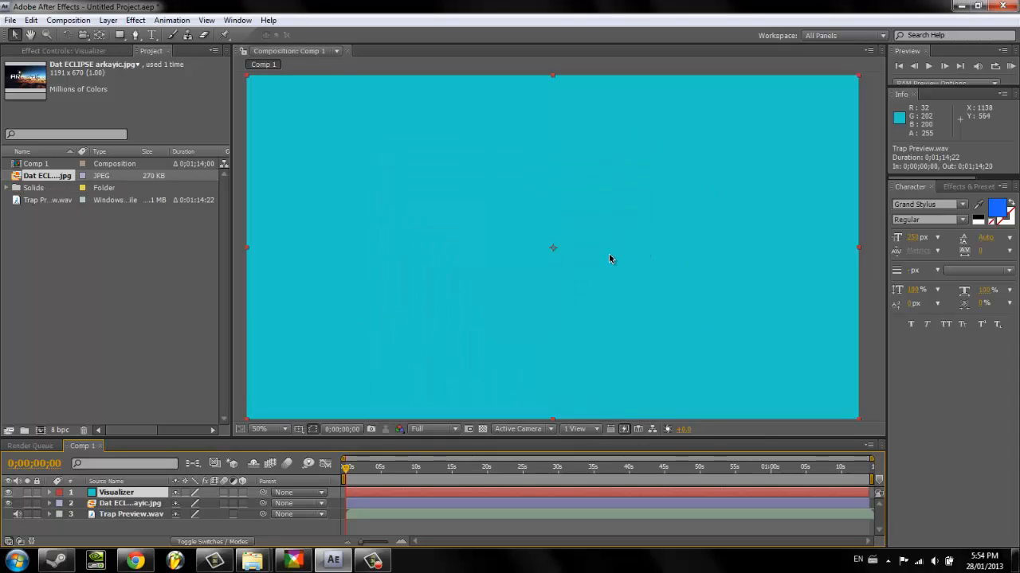
Apply Generate > Audio Spectrum to the selected Visualizer solid.
click(135, 20)
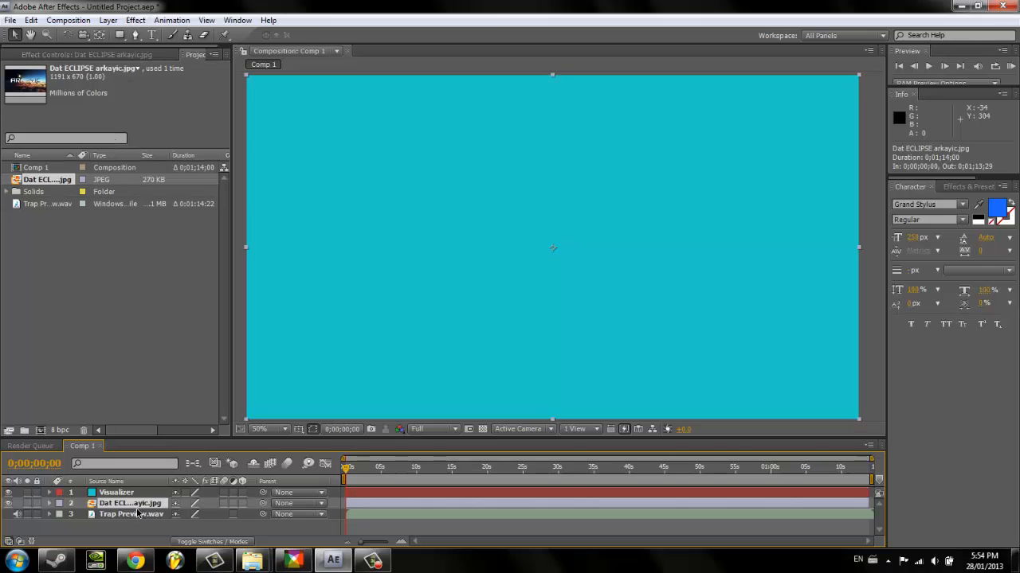
click(116, 492)
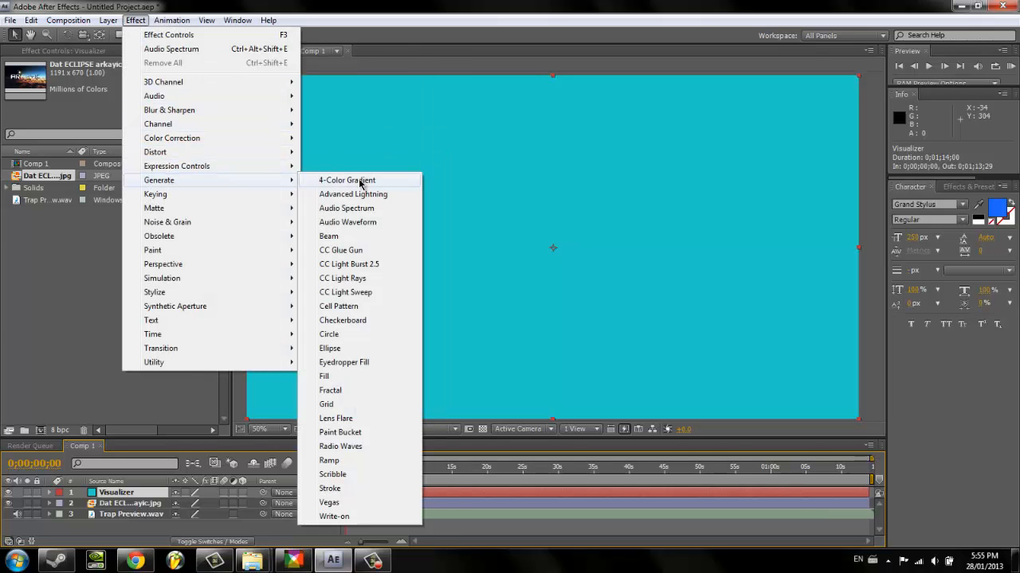
mouse_move(364, 222)
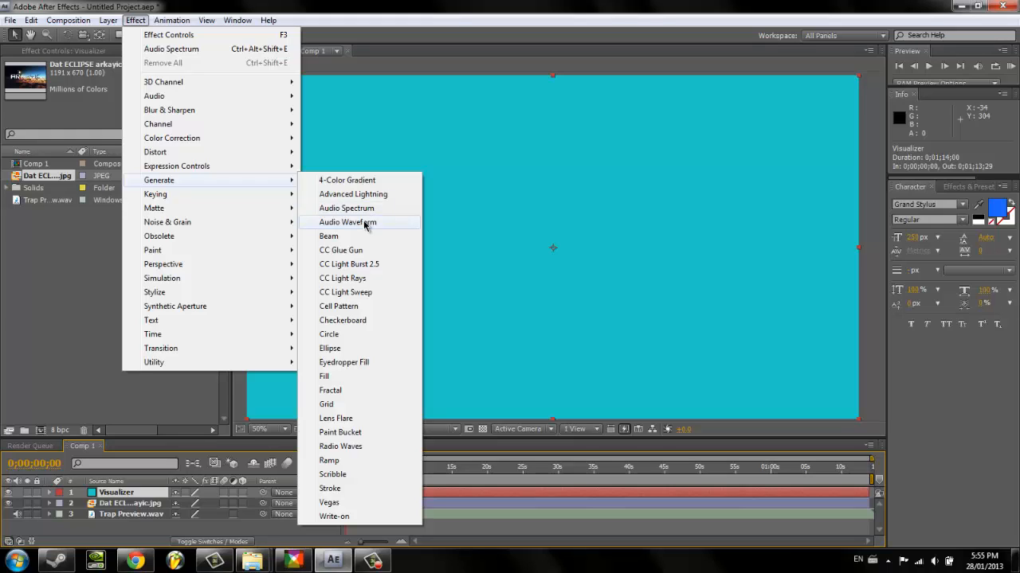
mouse_move(353, 193)
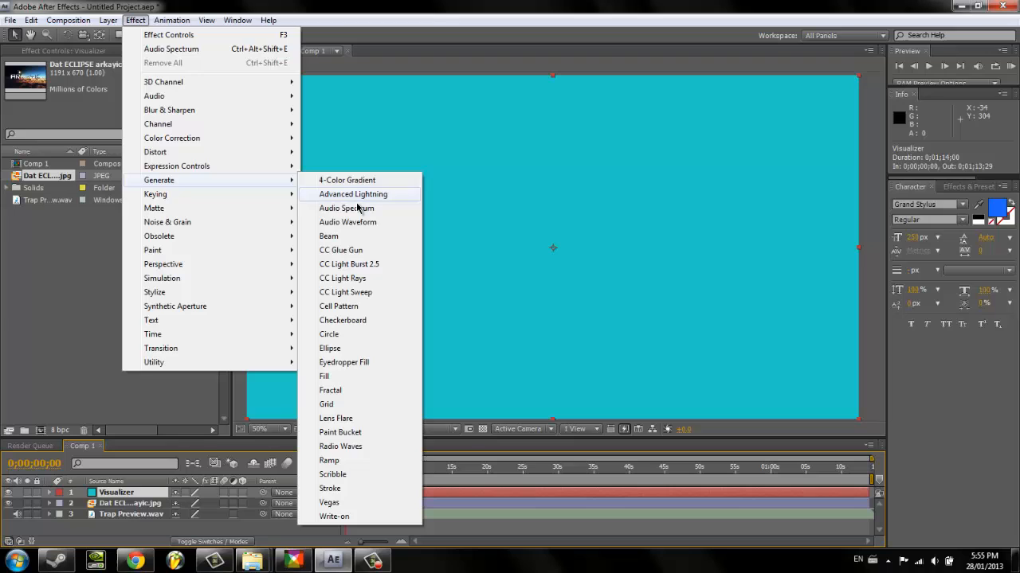
click(347, 208)
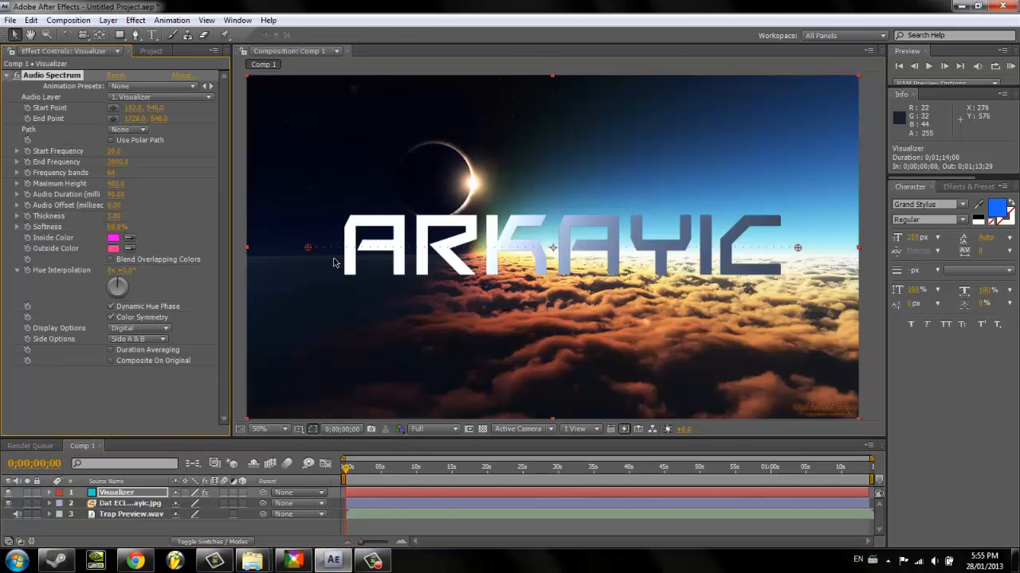
mouse_move(398, 255)
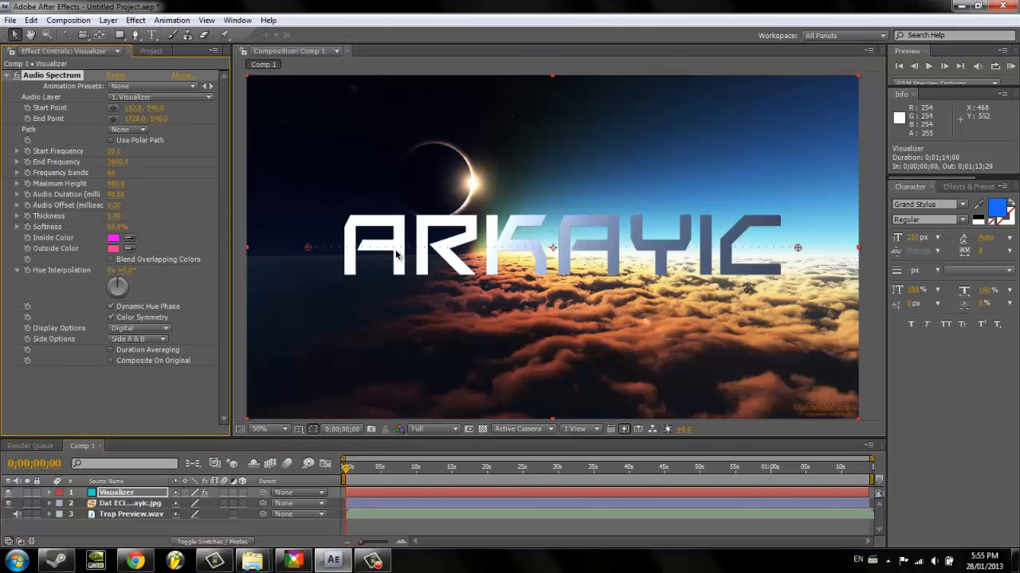
mouse_move(256, 407)
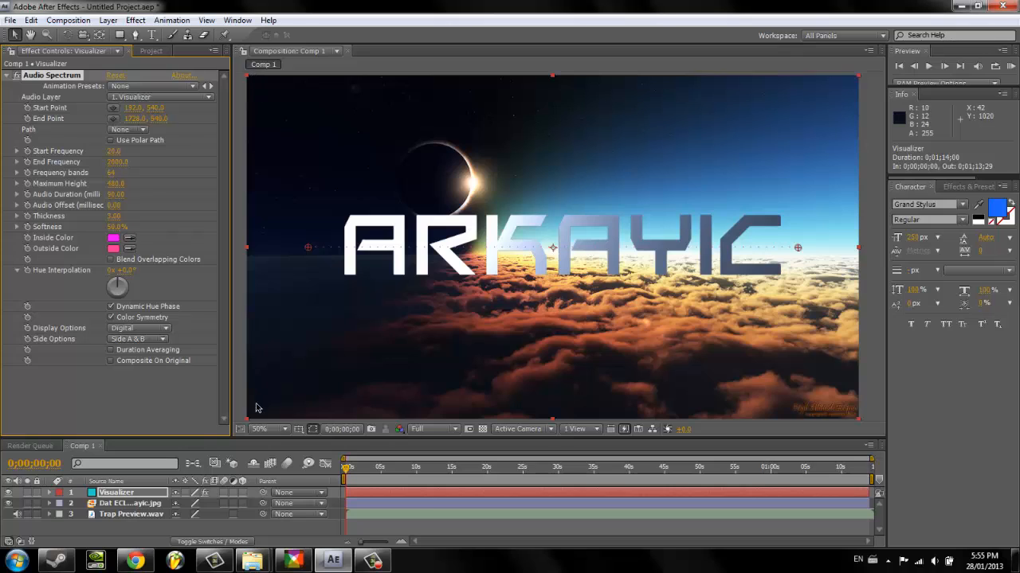
mouse_move(863, 315)
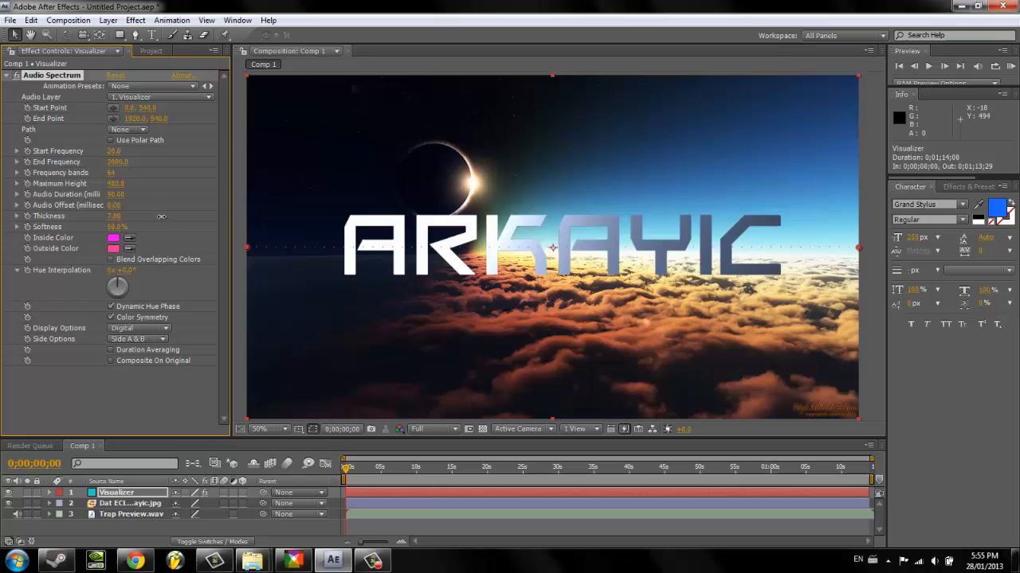
Set the spectrum Thickness to 15 and Softness to 10%.
drag(117, 216, 188, 216)
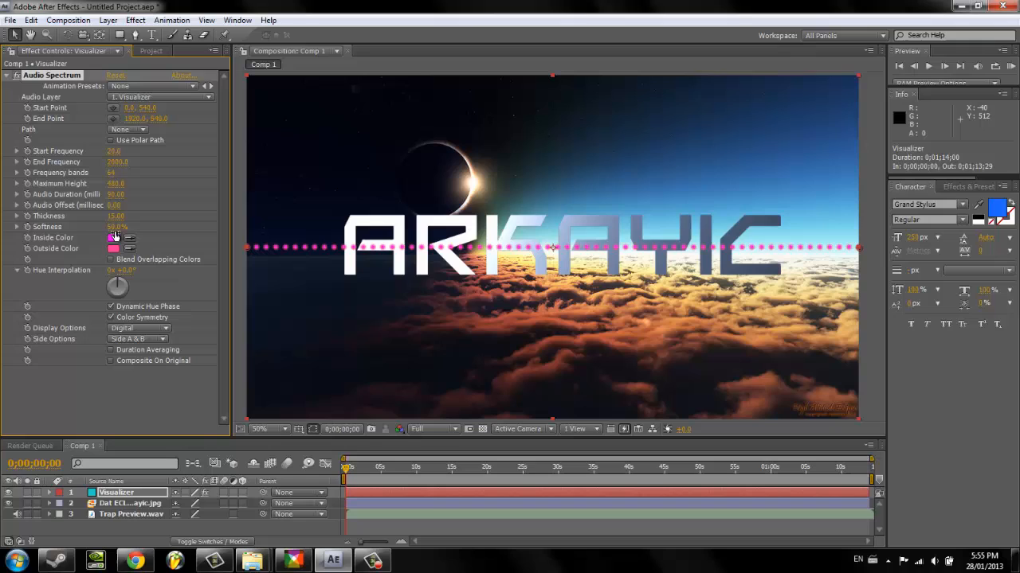
click(114, 238)
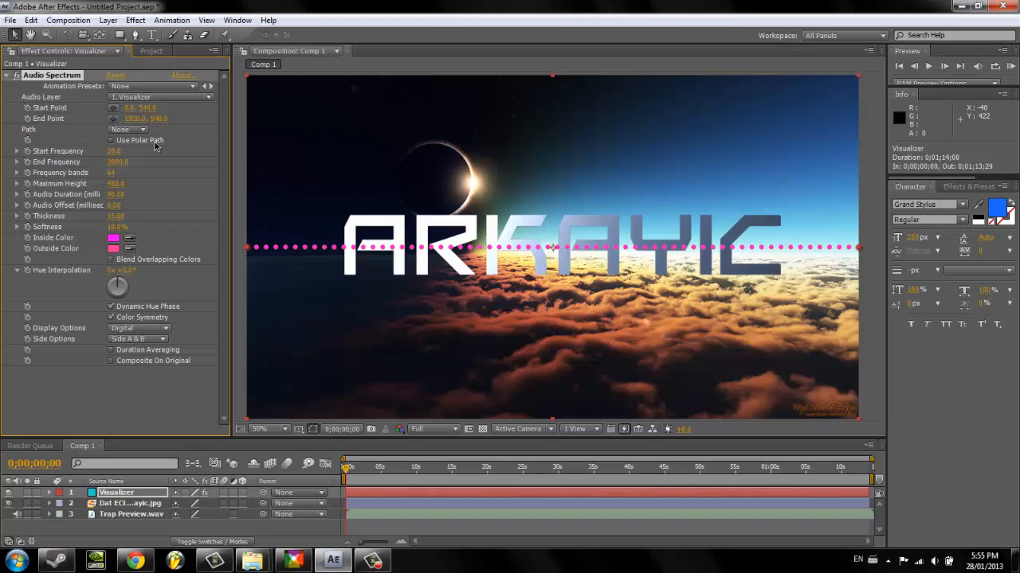
click(113, 237)
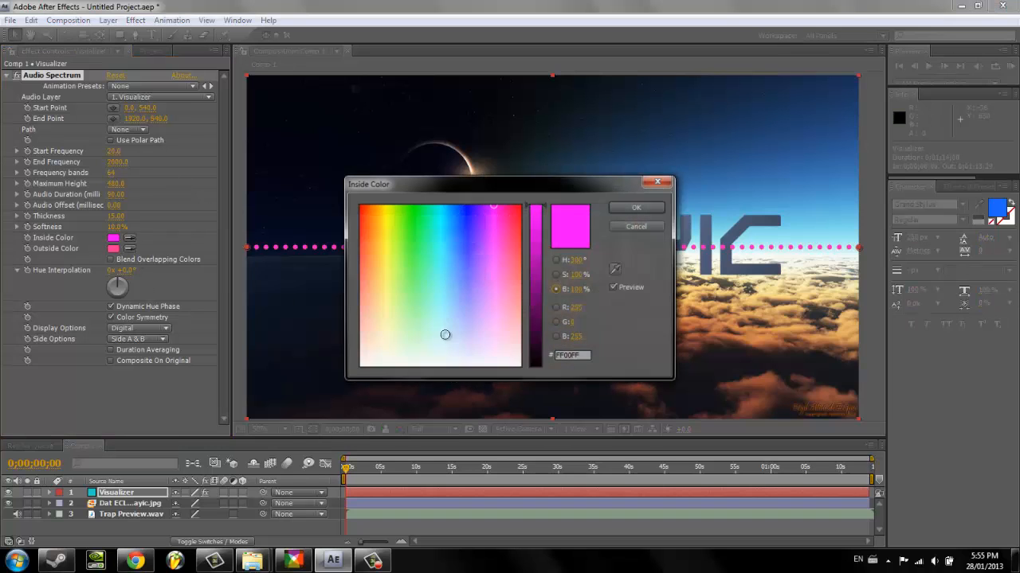
Set the spectrum's Inside and Outside colours to white.
click(635, 207)
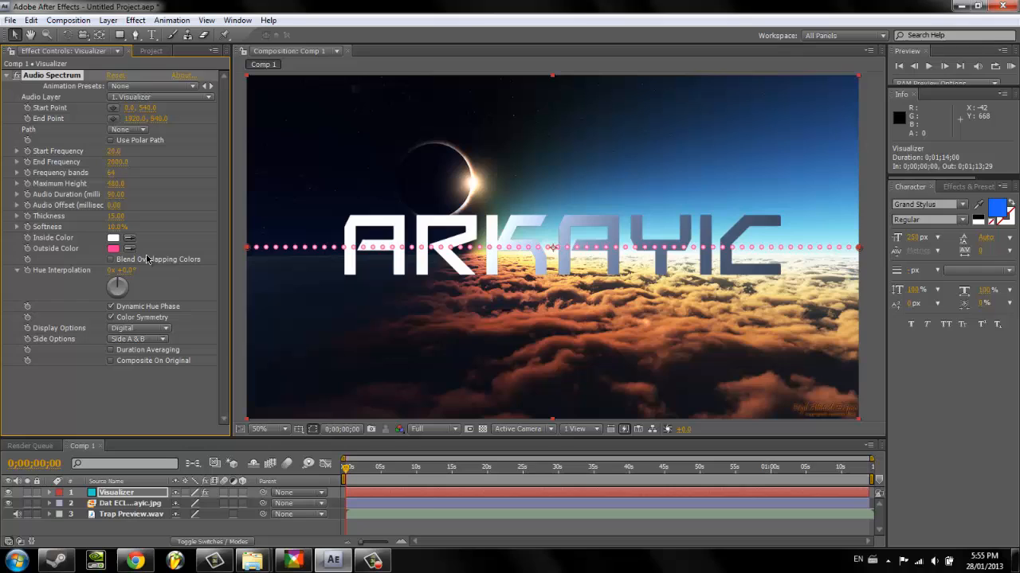
mouse_move(339, 269)
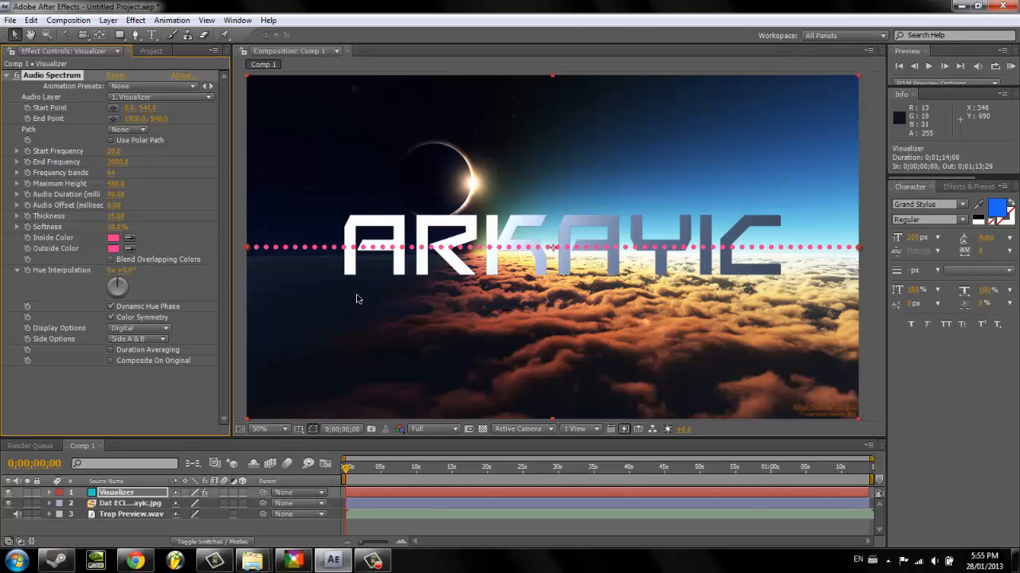
click(113, 249)
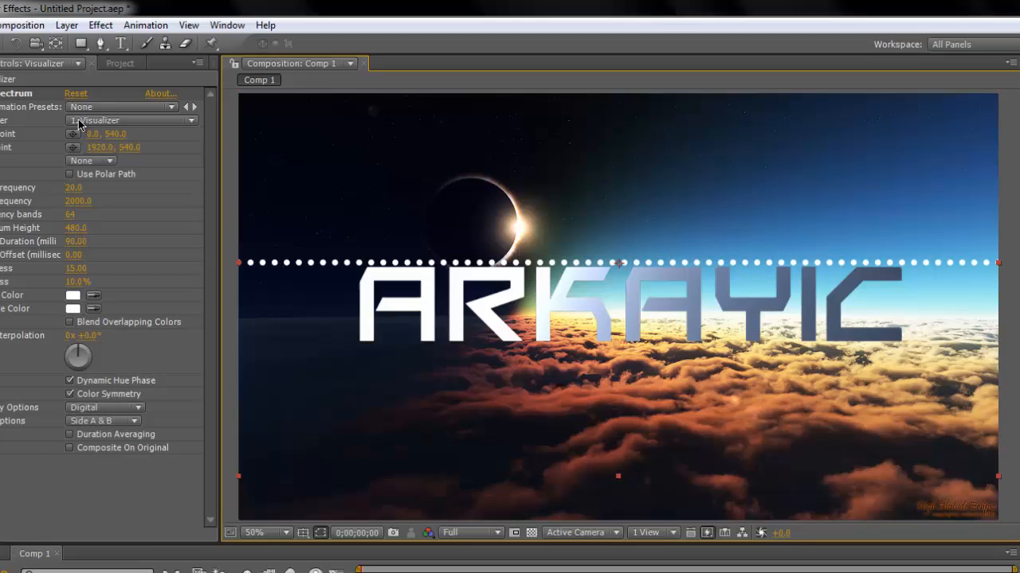
Set the spectrum's Audio Layer to 3. Trap Preview.wav.
click(128, 120)
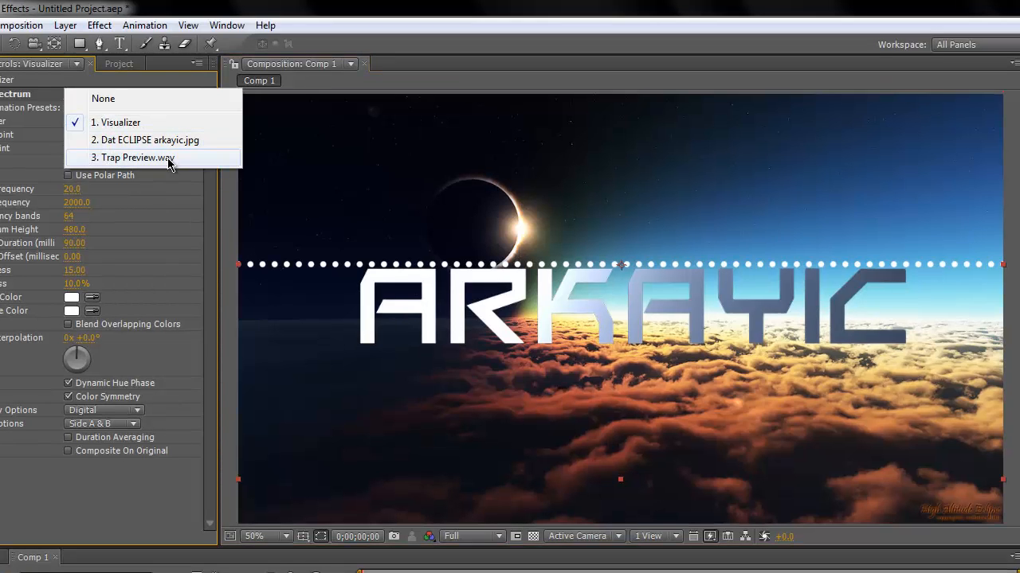
mouse_move(190, 165)
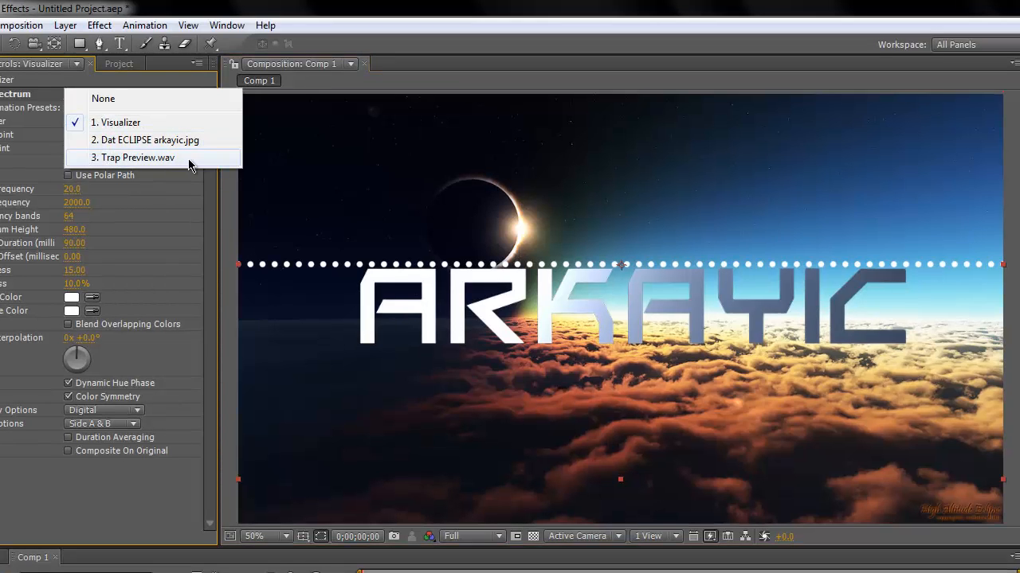
click(134, 157)
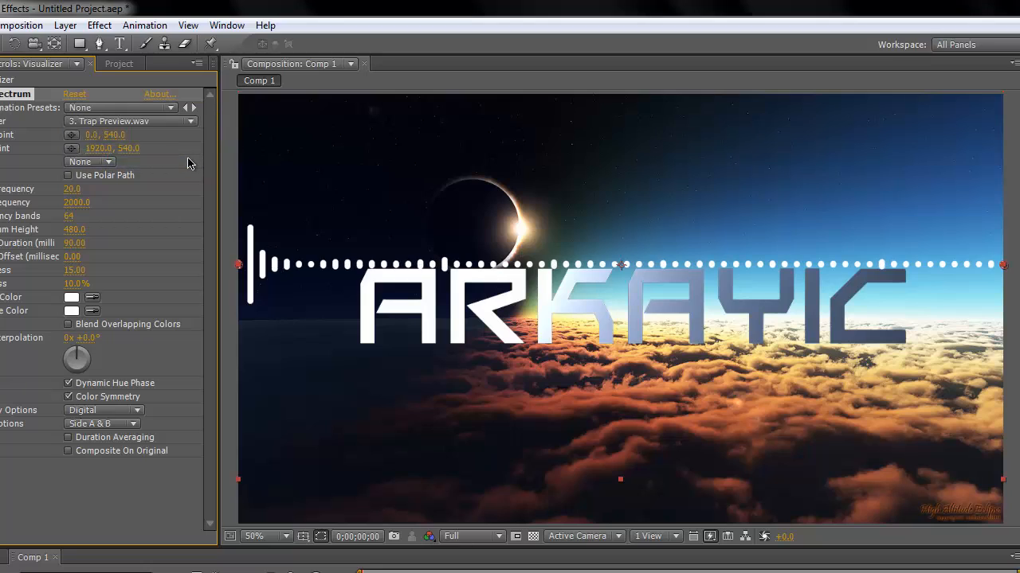
mouse_move(250, 295)
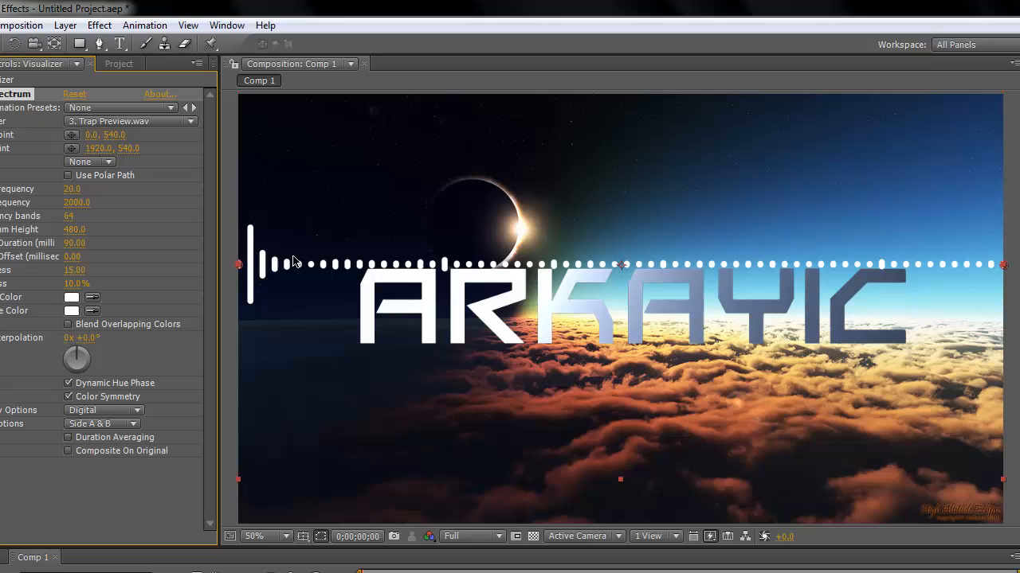
mouse_move(154, 221)
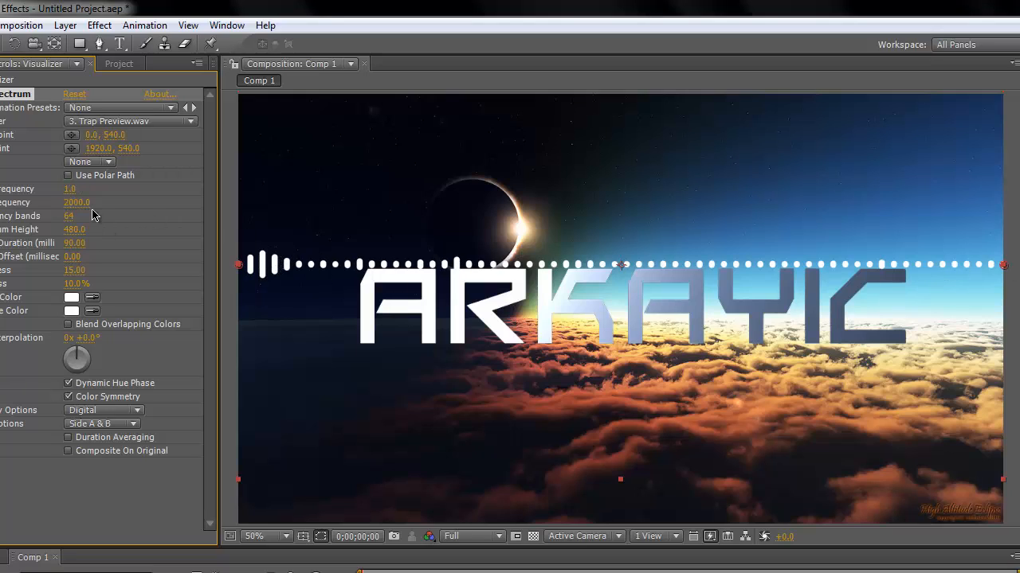
Set End Frequency to 300, try Side Options B then A, and set 70 bands.
double_click(75, 202)
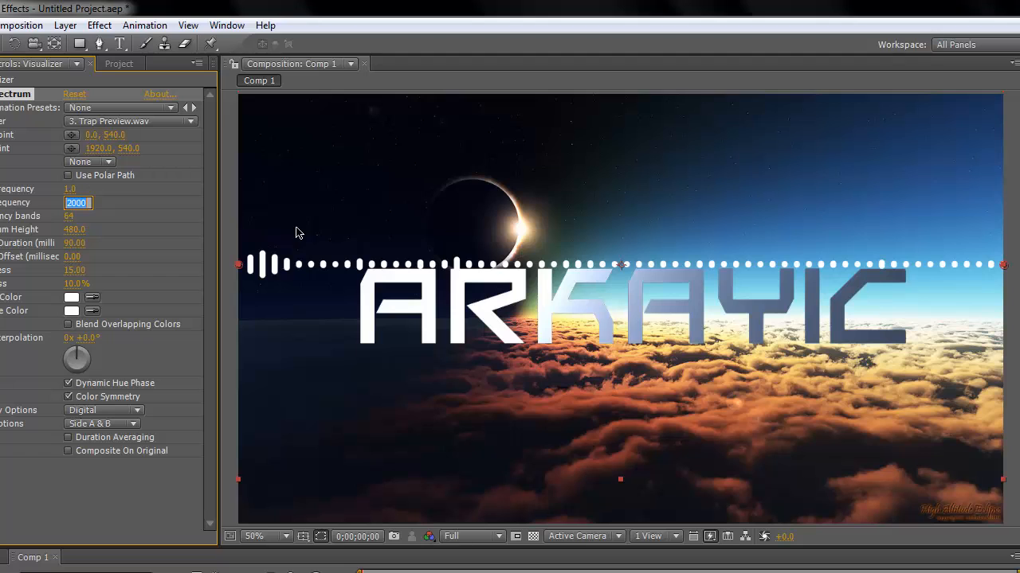
text(300.)
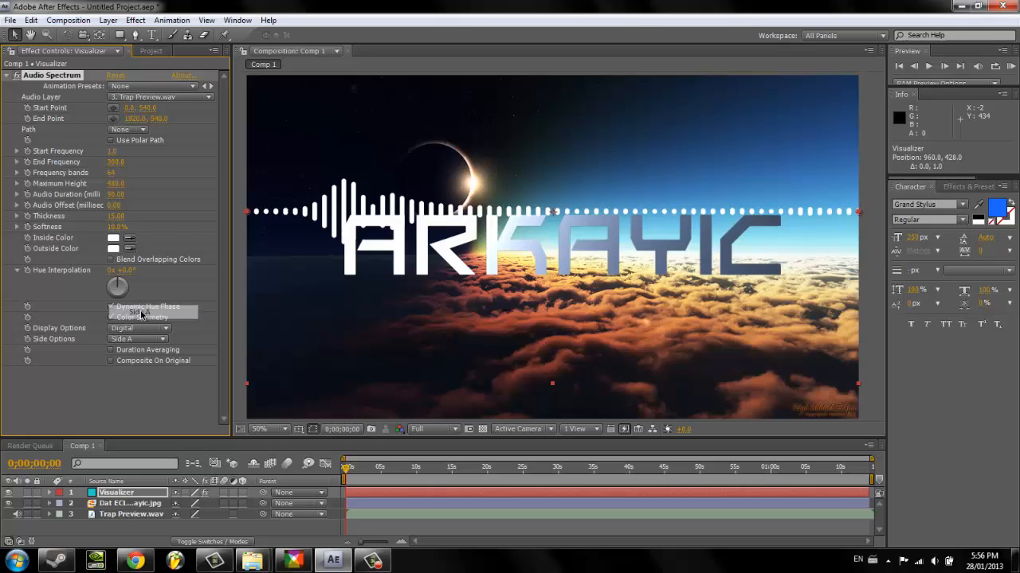
click(136, 338)
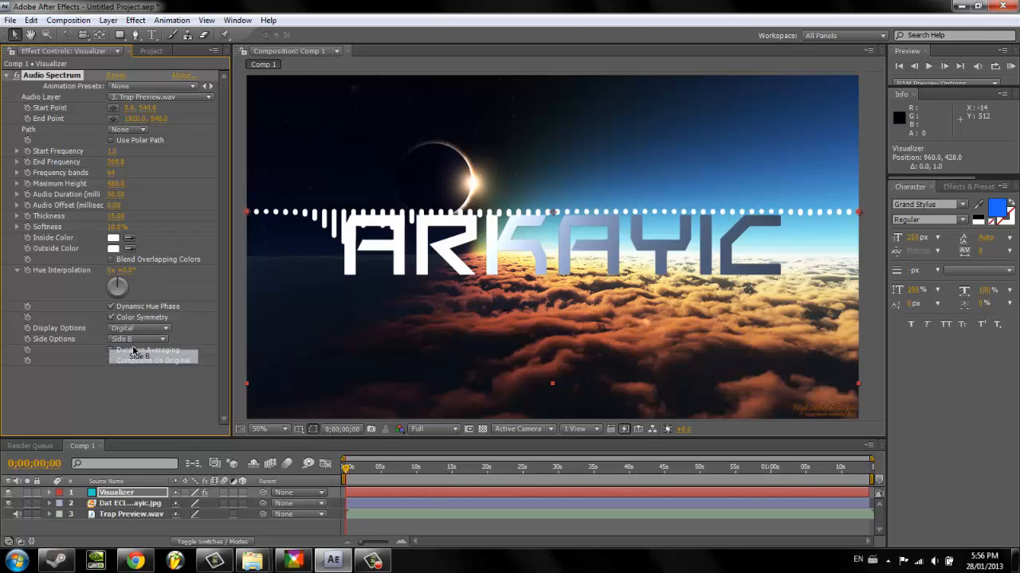
click(151, 355)
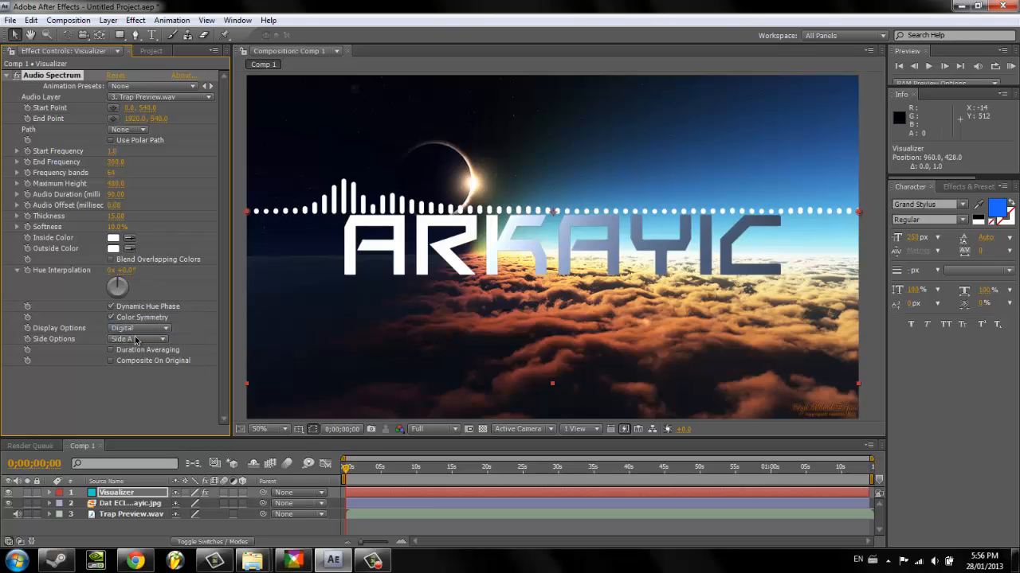
click(136, 339)
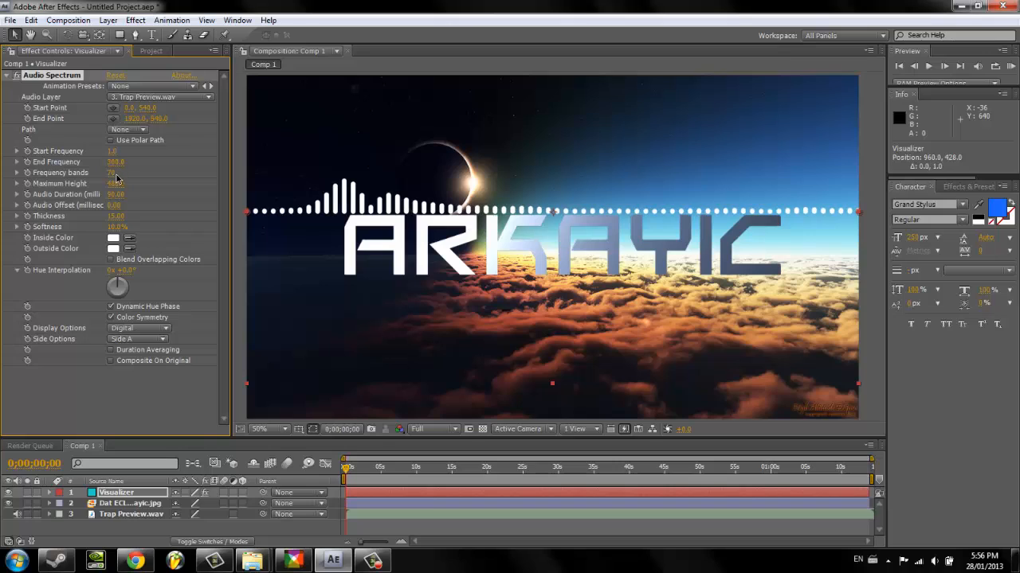
mouse_move(422, 199)
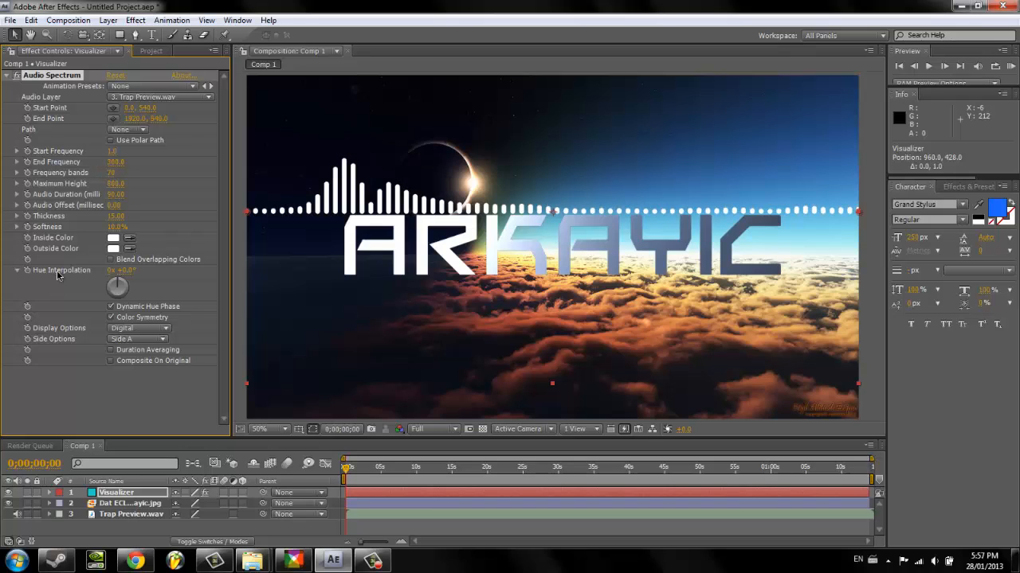
mouse_move(645, 233)
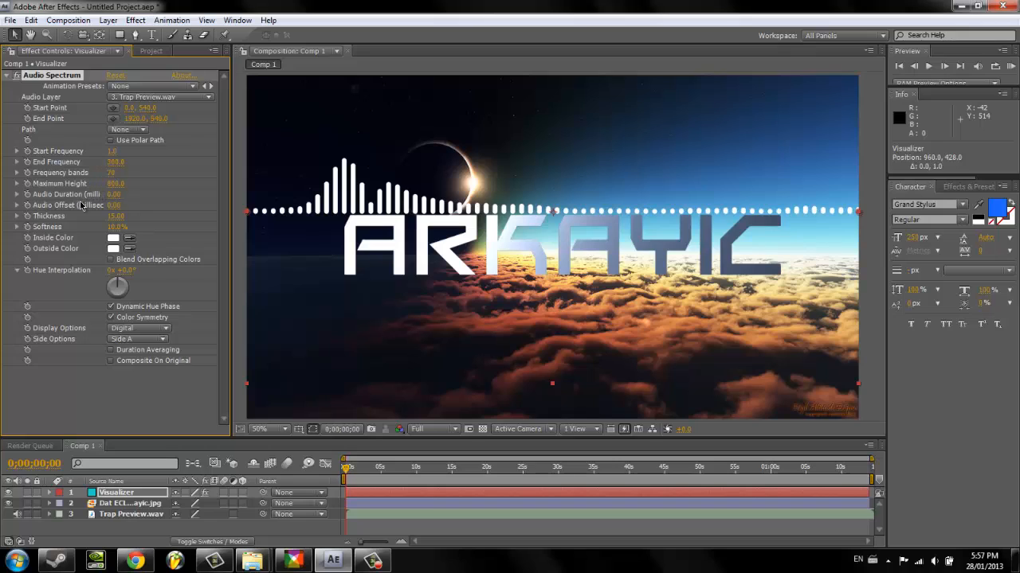
click(114, 194)
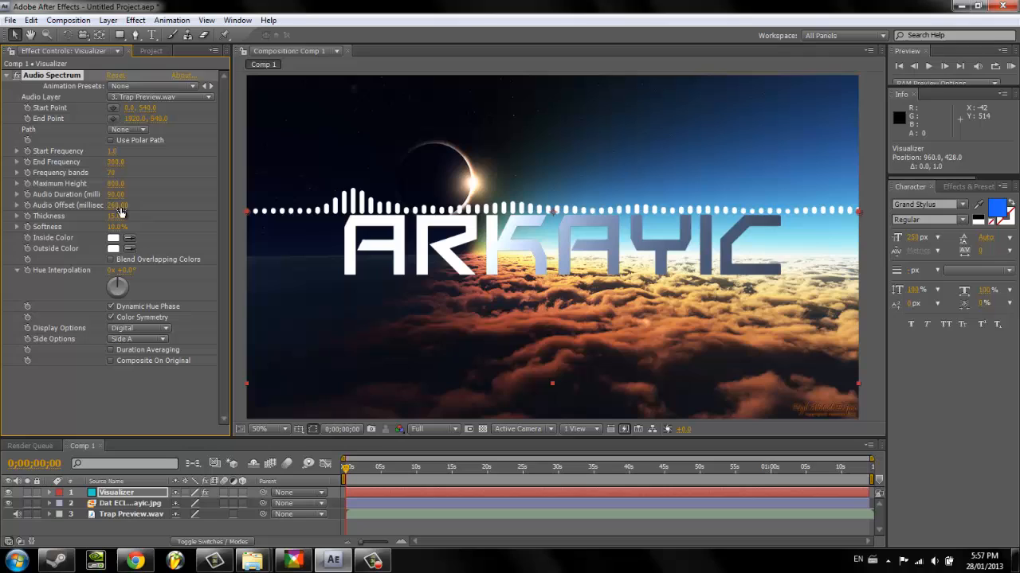
Reset Audio Offset to 0, preview Analog lines and dots, then return to Digital bars.
right_click(118, 205)
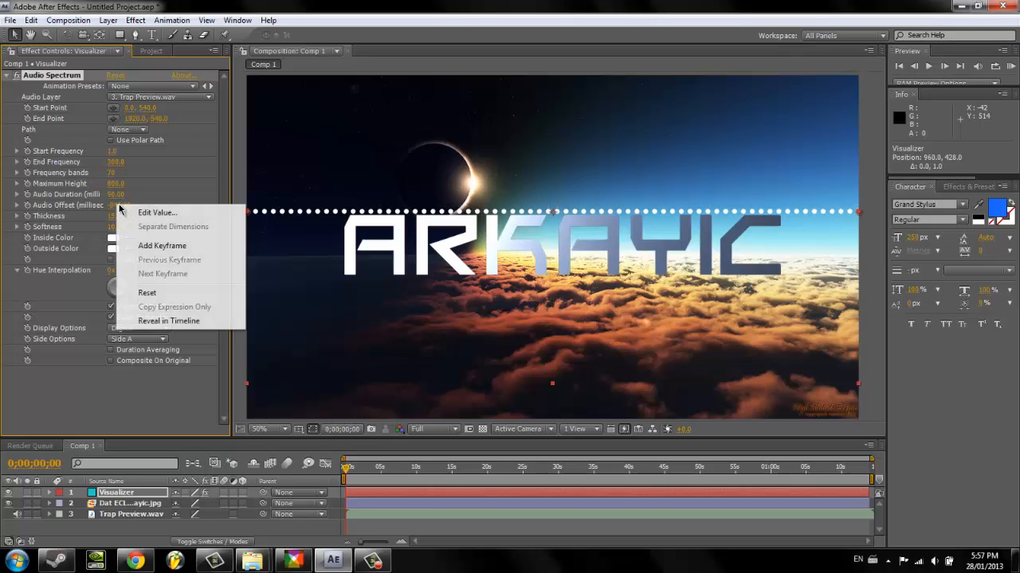
click(157, 213)
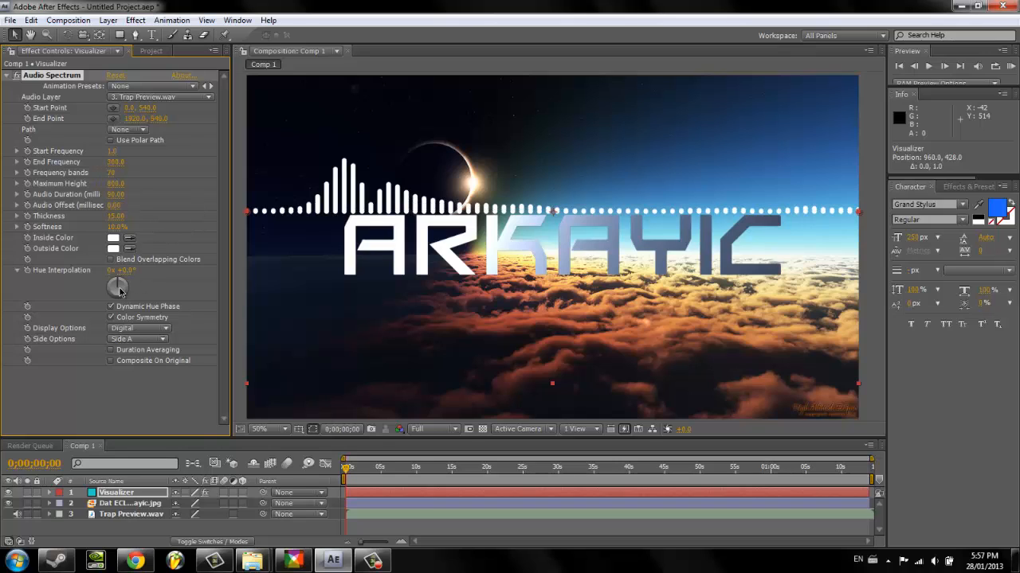
click(139, 329)
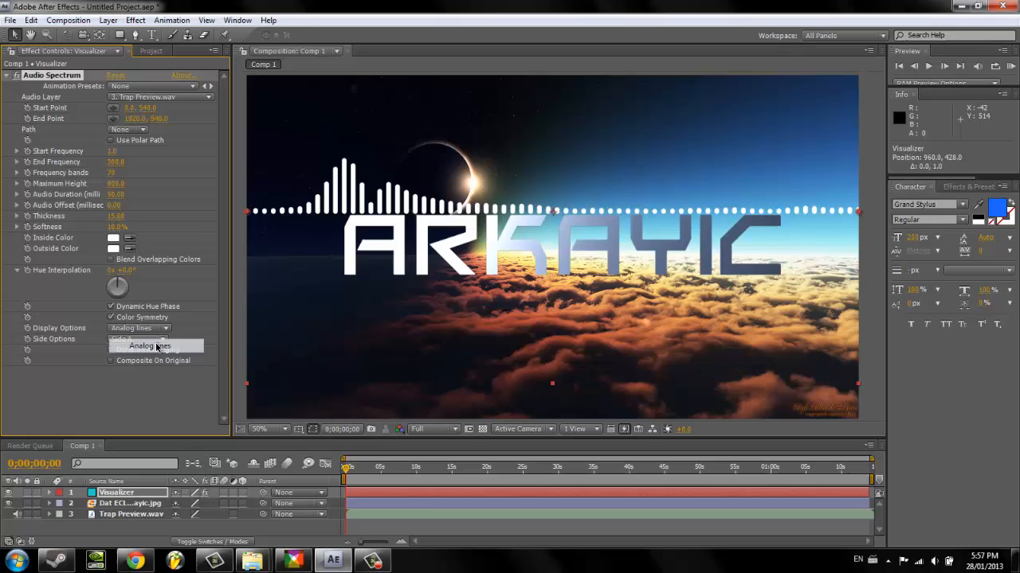
click(147, 339)
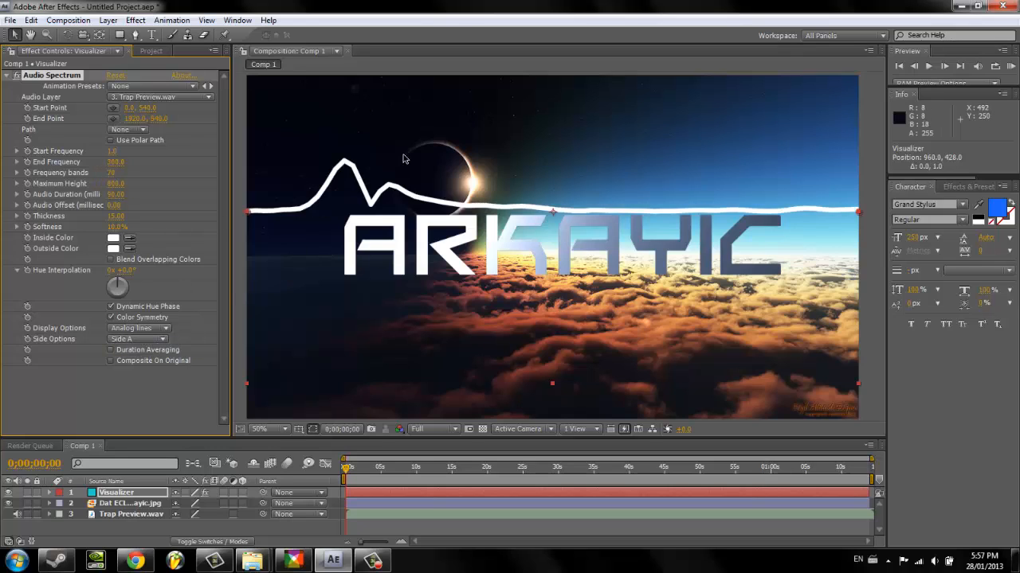
mouse_move(142, 319)
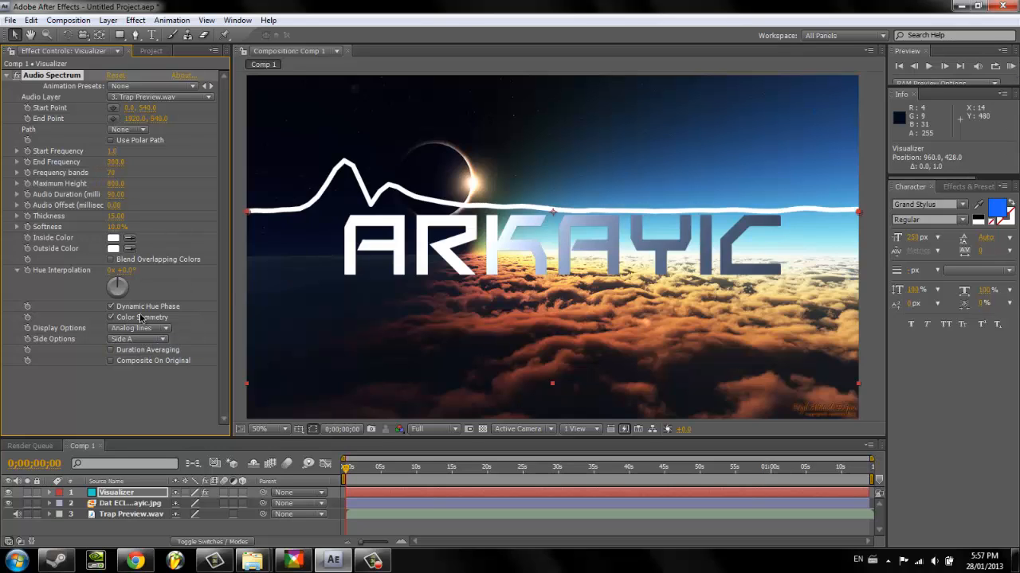
click(138, 328)
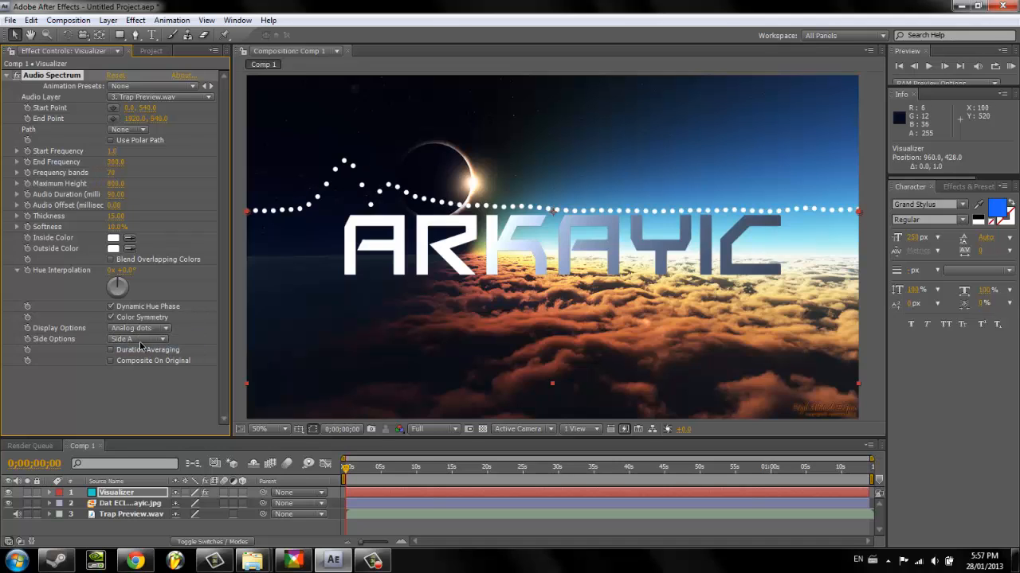
click(139, 328)
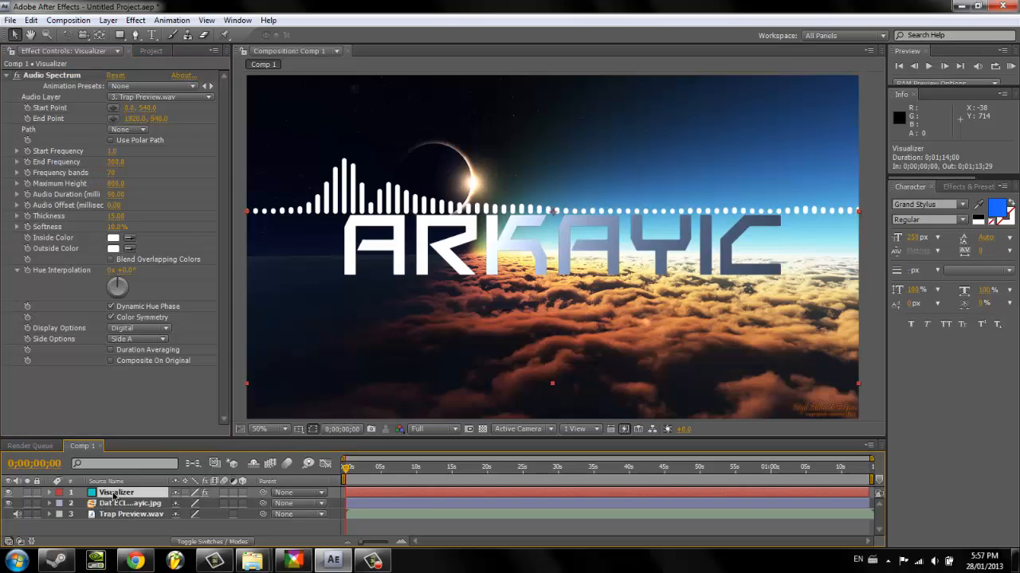
Copy the Visualizer spectrum layer to make a duplicate.
key(ctrl+c)
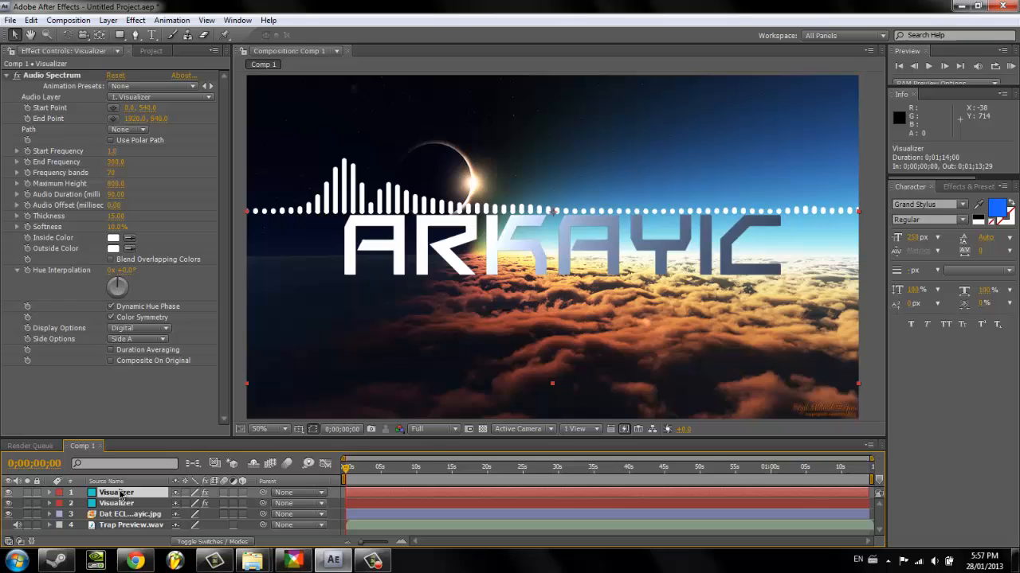
mouse_move(544, 221)
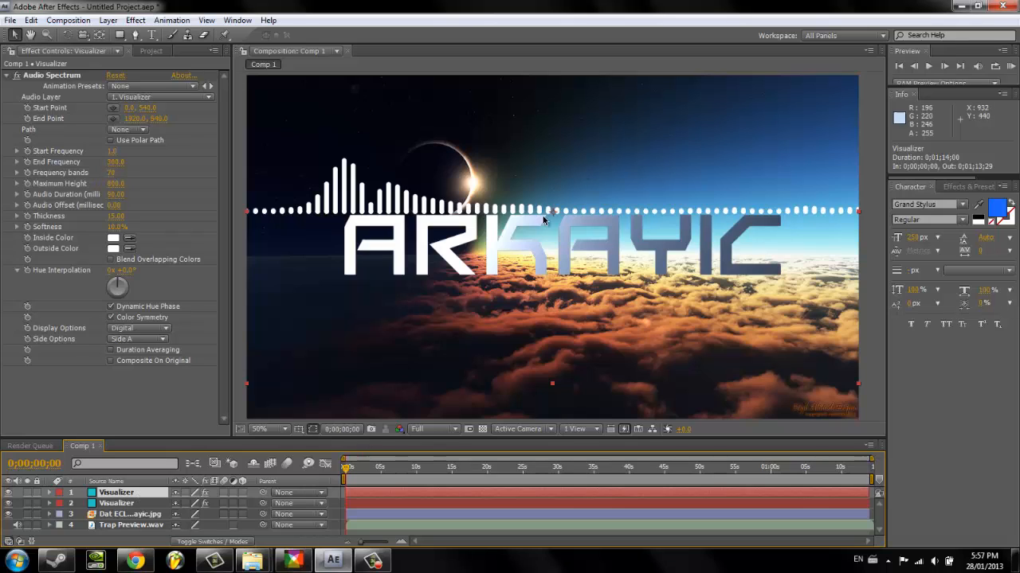
mouse_move(568, 189)
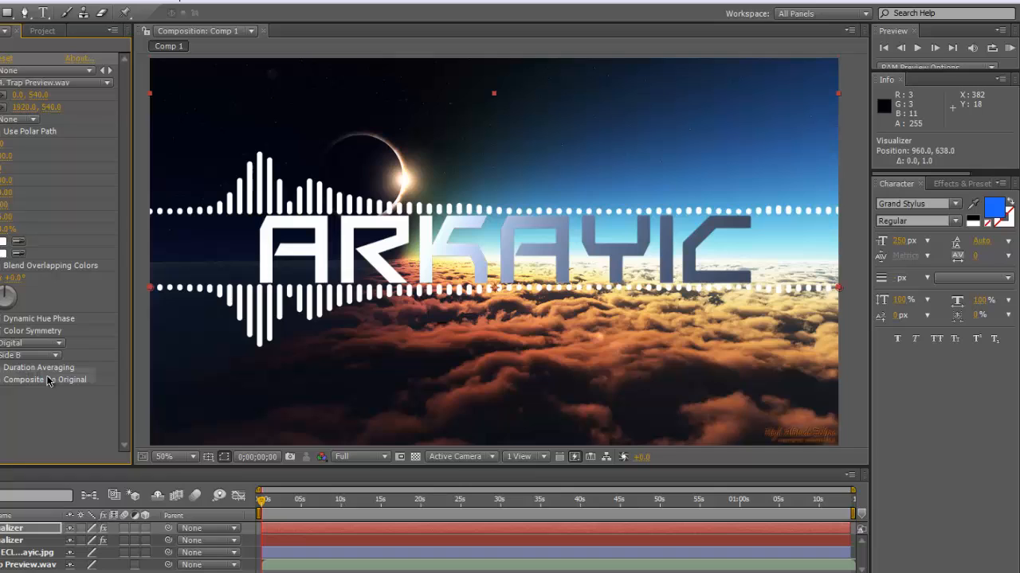
mouse_move(586, 273)
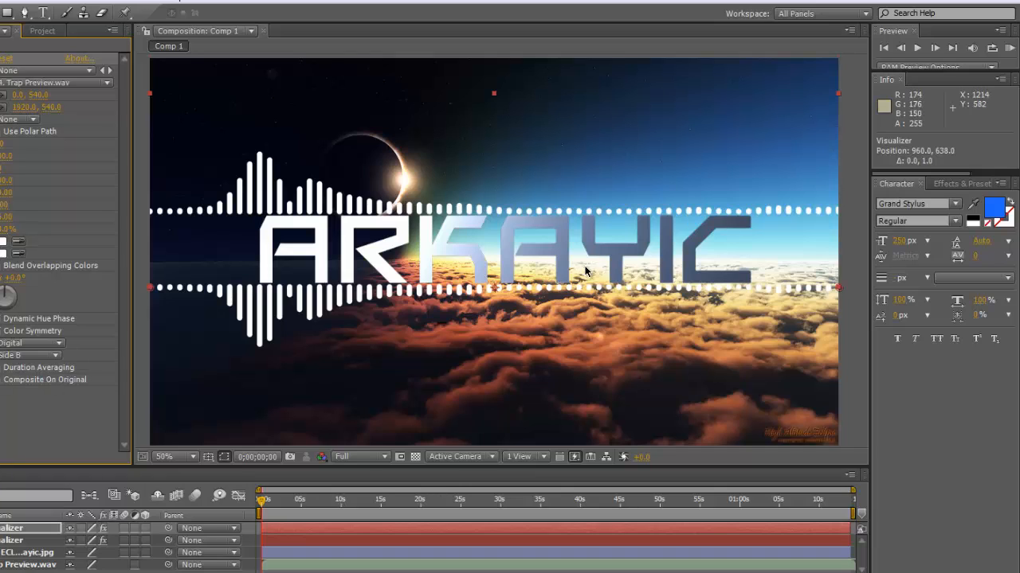